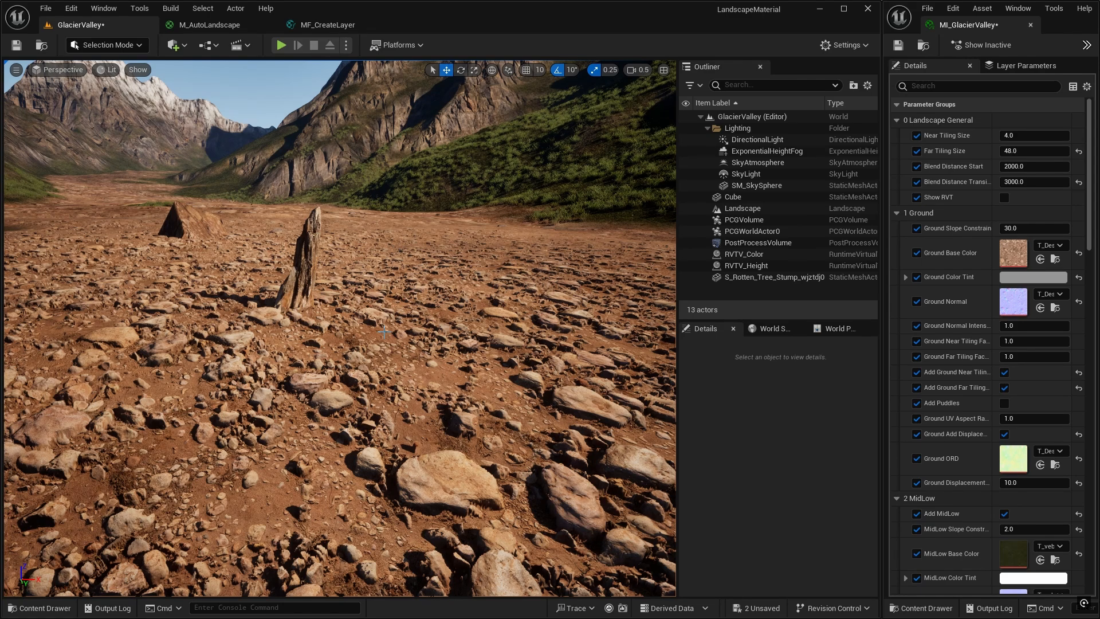
{"action": "mouse_move", "coordinate": [504, 307]}
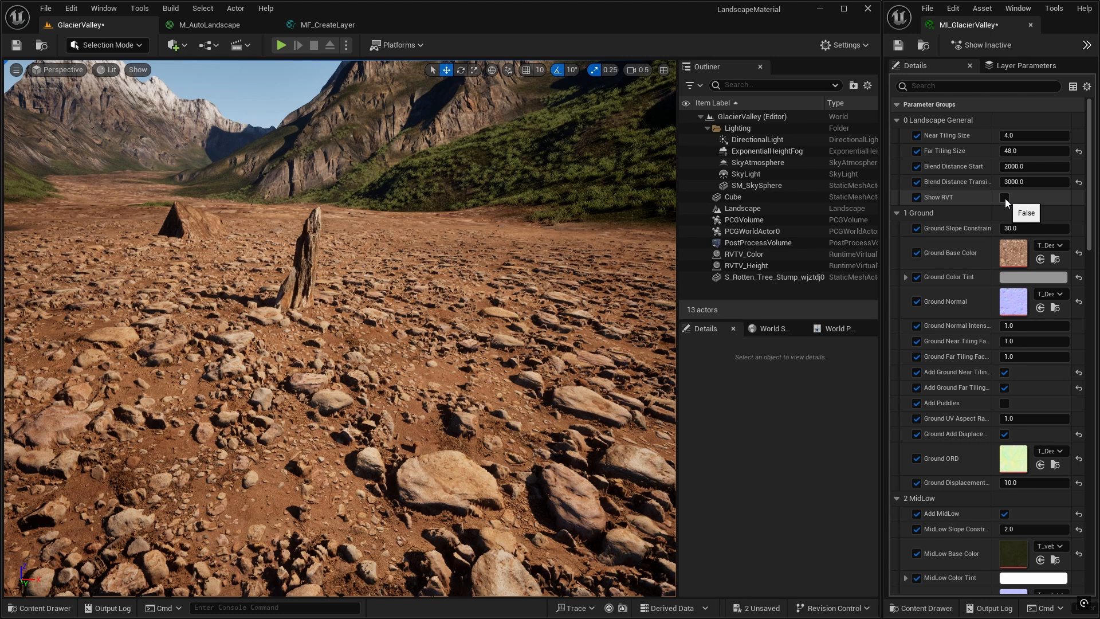
Enable Show RVT on MI_GlacierValley so the landscape renders through the virtual texture.
{"action": "left_click", "coordinate": [1004, 197]}
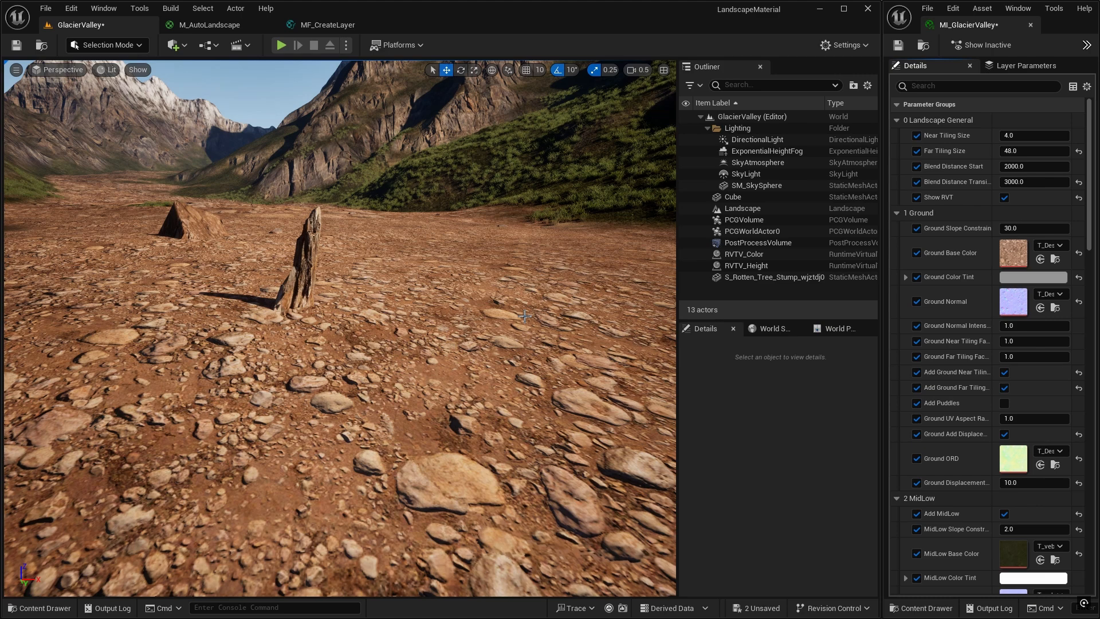
{"action": "mouse_move", "coordinate": [483, 277]}
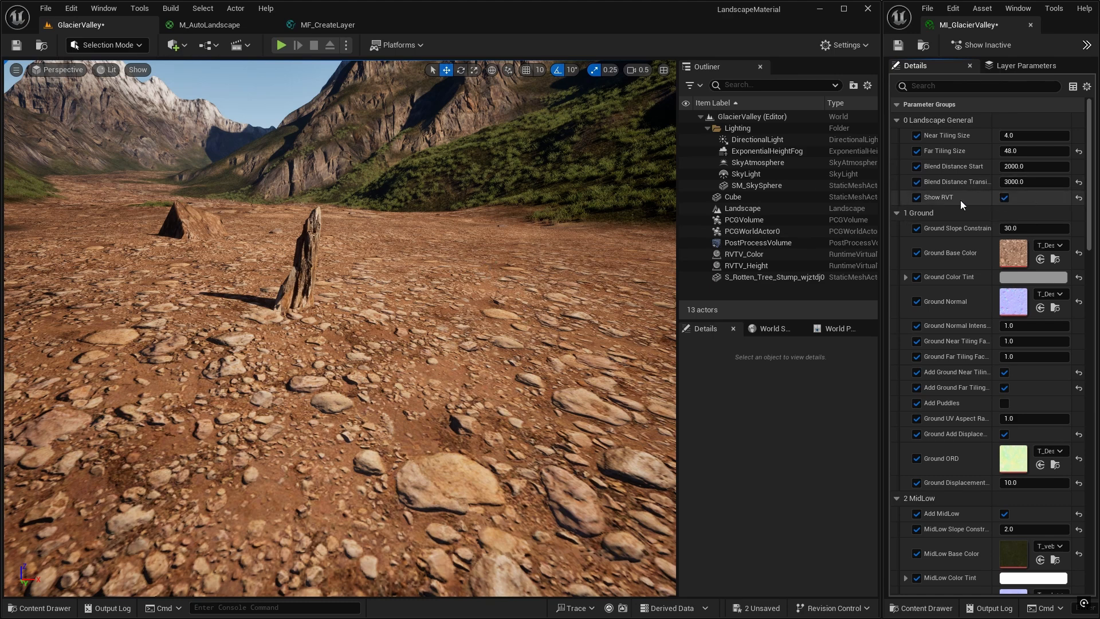
{"action": "mouse_move", "coordinate": [1004, 197]}
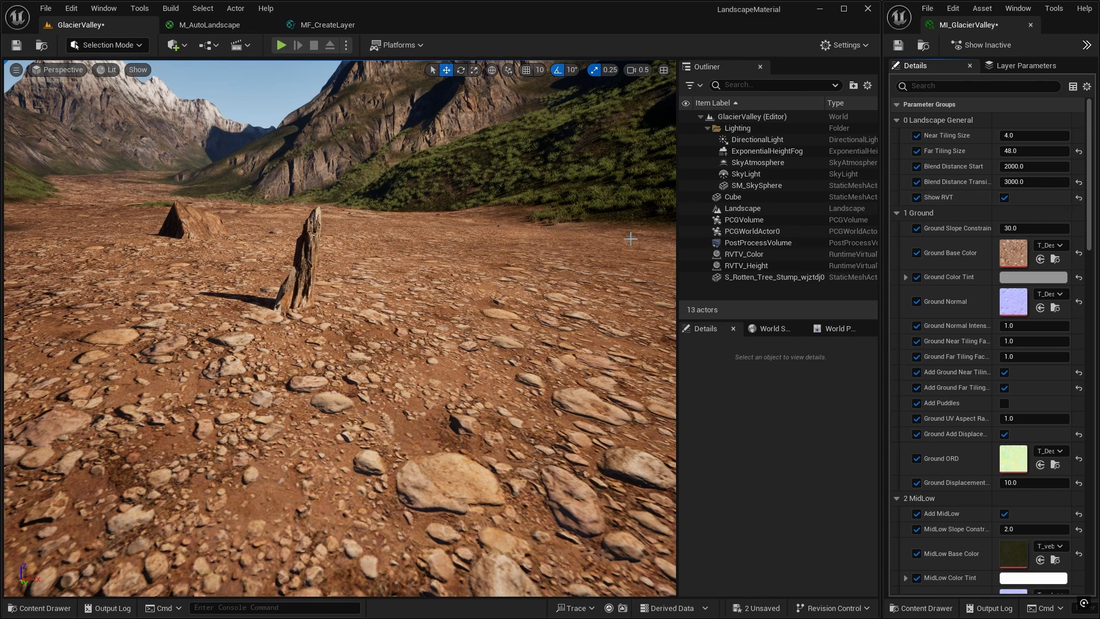
{"action": "mouse_move", "coordinate": [613, 218]}
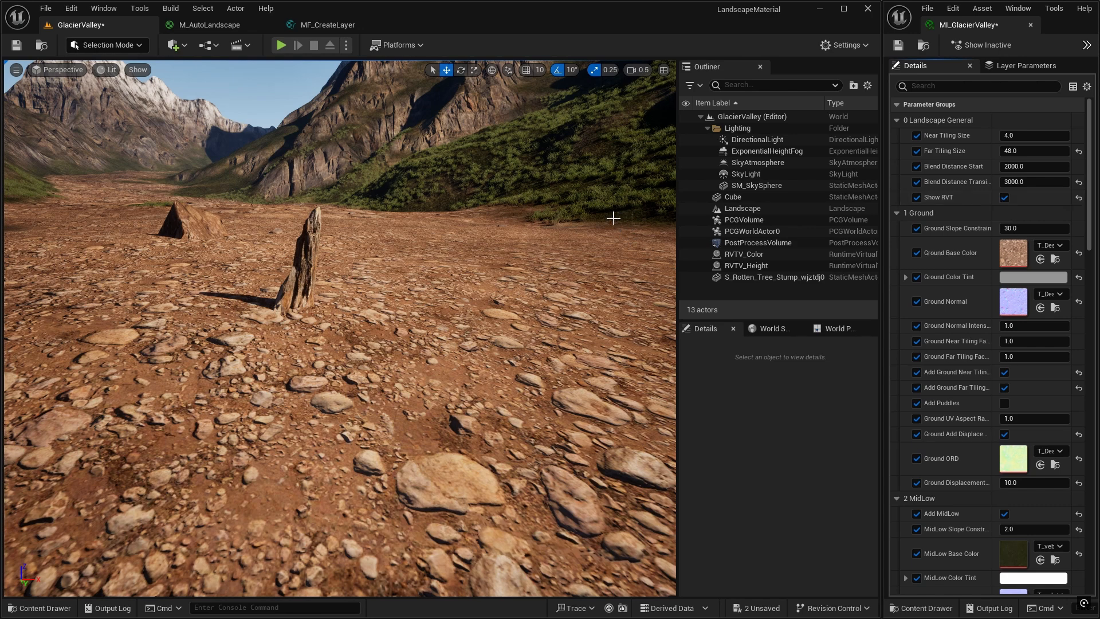
{"action": "mouse_move", "coordinate": [549, 224]}
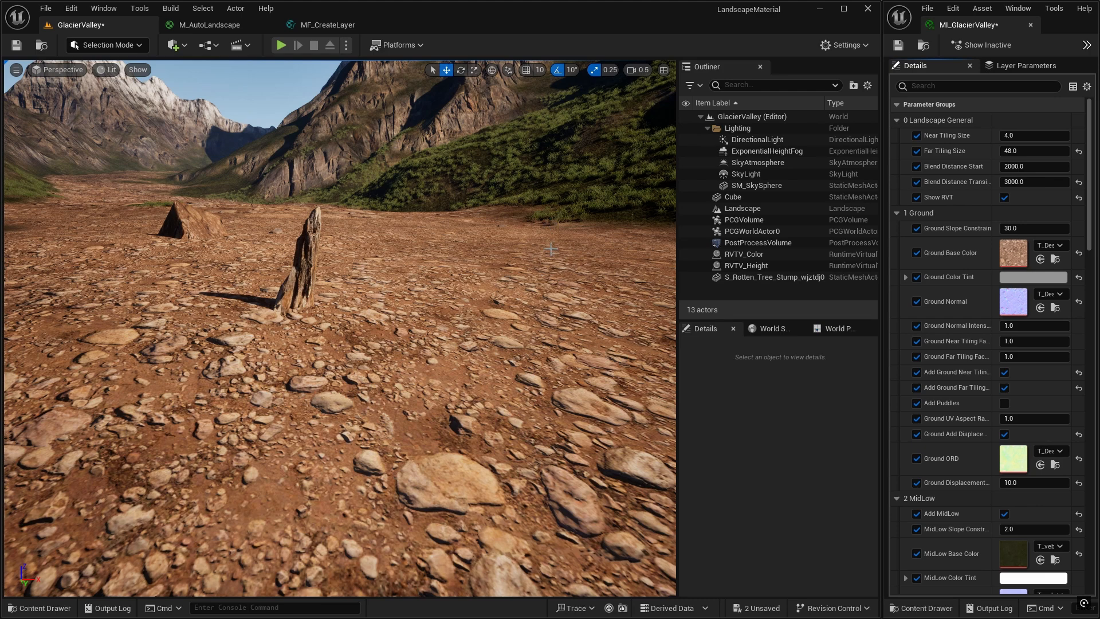
Dock the Content Drawer and navigate to the Content/RVT folder.
{"action": "left_click", "coordinate": [922, 609]}
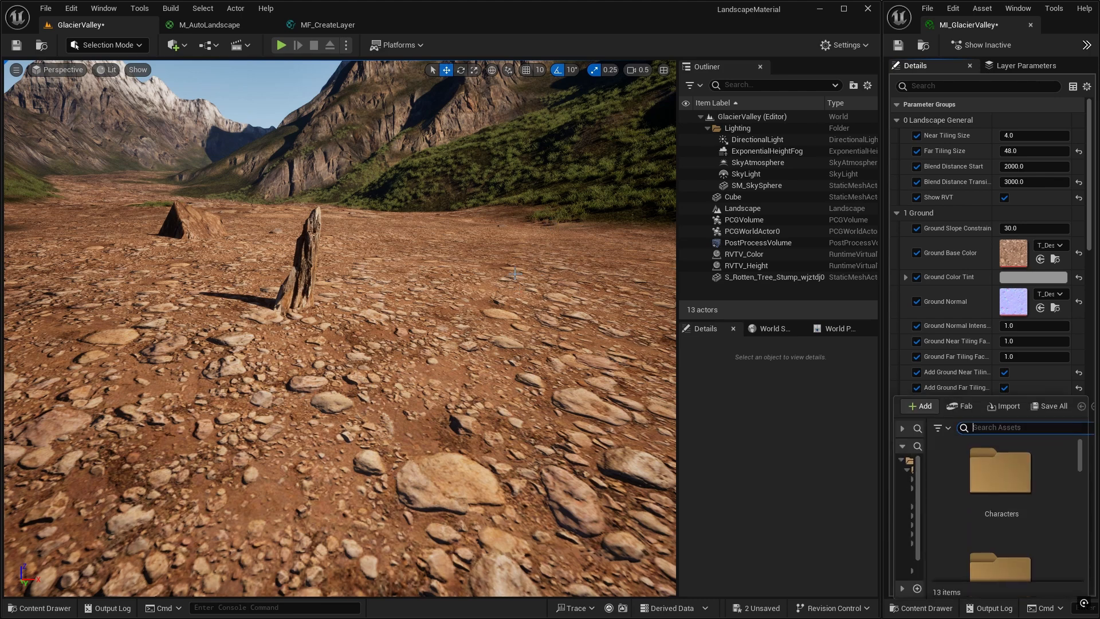
{"action": "left_click", "coordinate": [741, 209]}
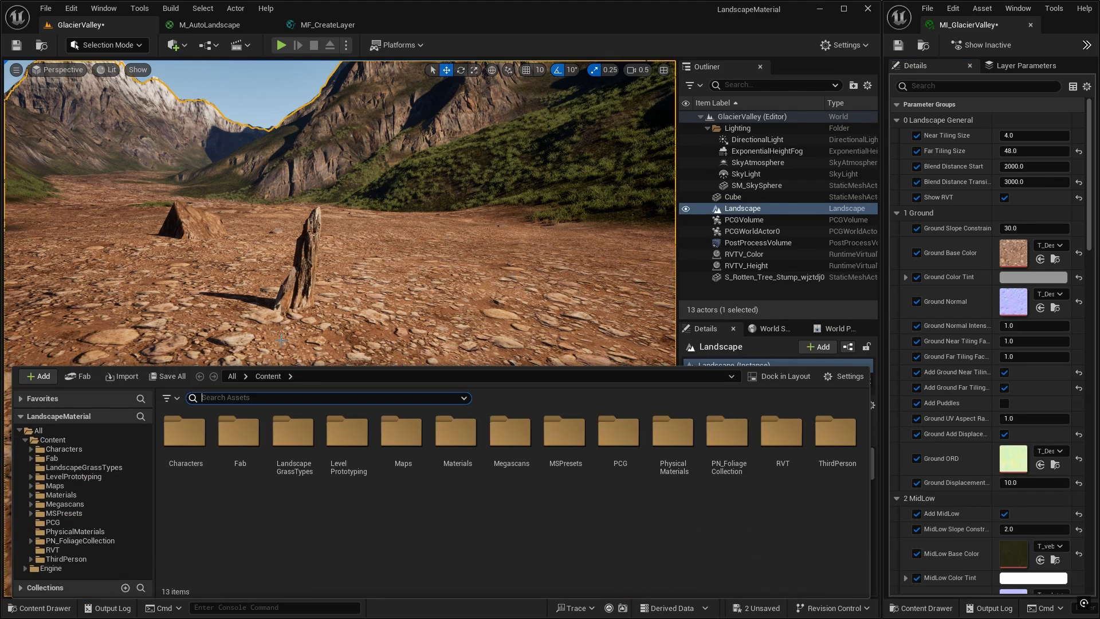
{"action": "left_click", "coordinate": [51, 550]}
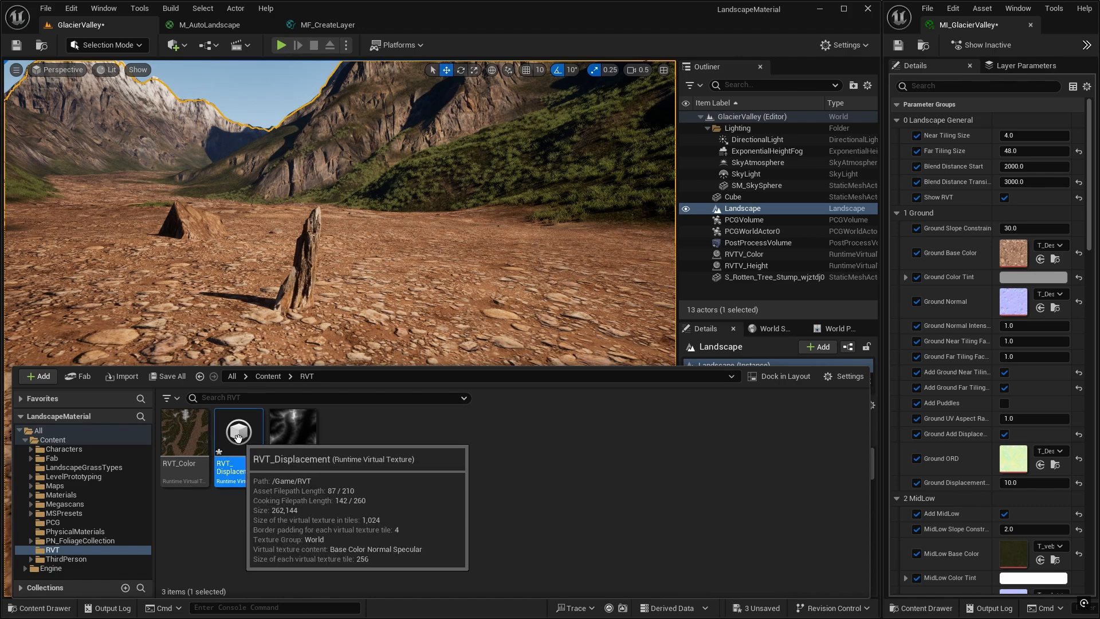
Set RVT_Displacement's virtual texture content to Displacement.
{"action": "double_click", "coordinate": [239, 431]}
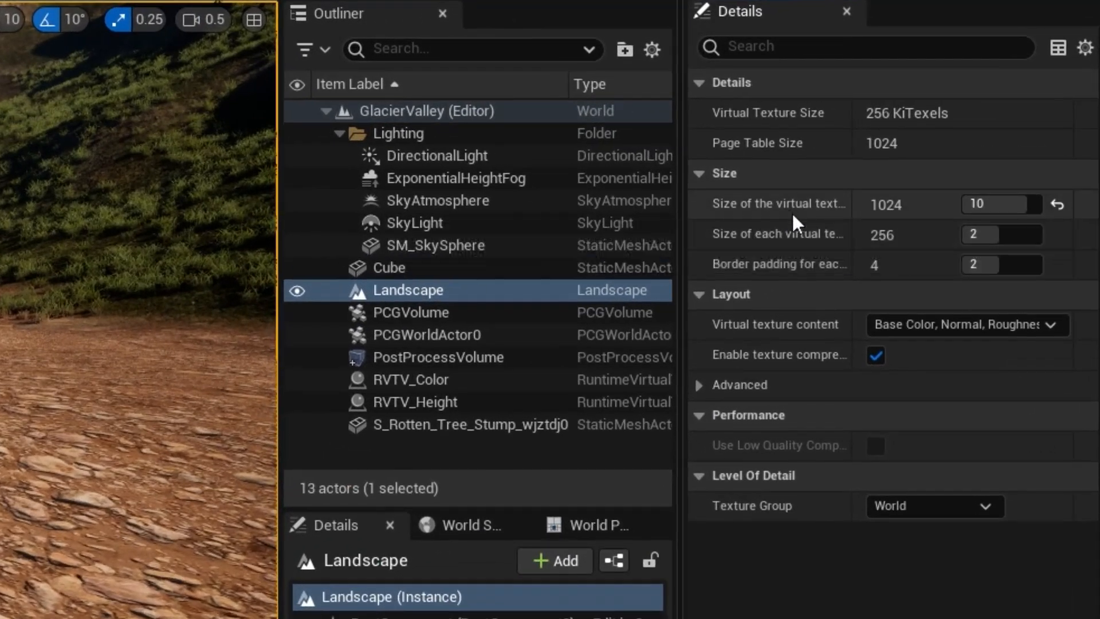
{"action": "mouse_move", "coordinate": [807, 204]}
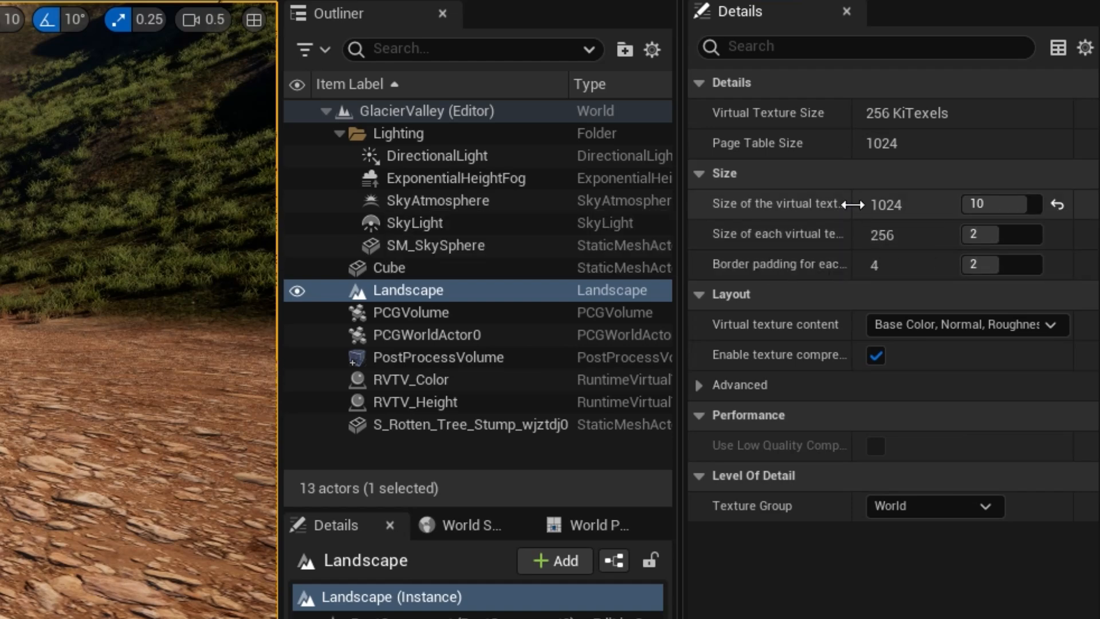
{"action": "mouse_move", "coordinate": [855, 242]}
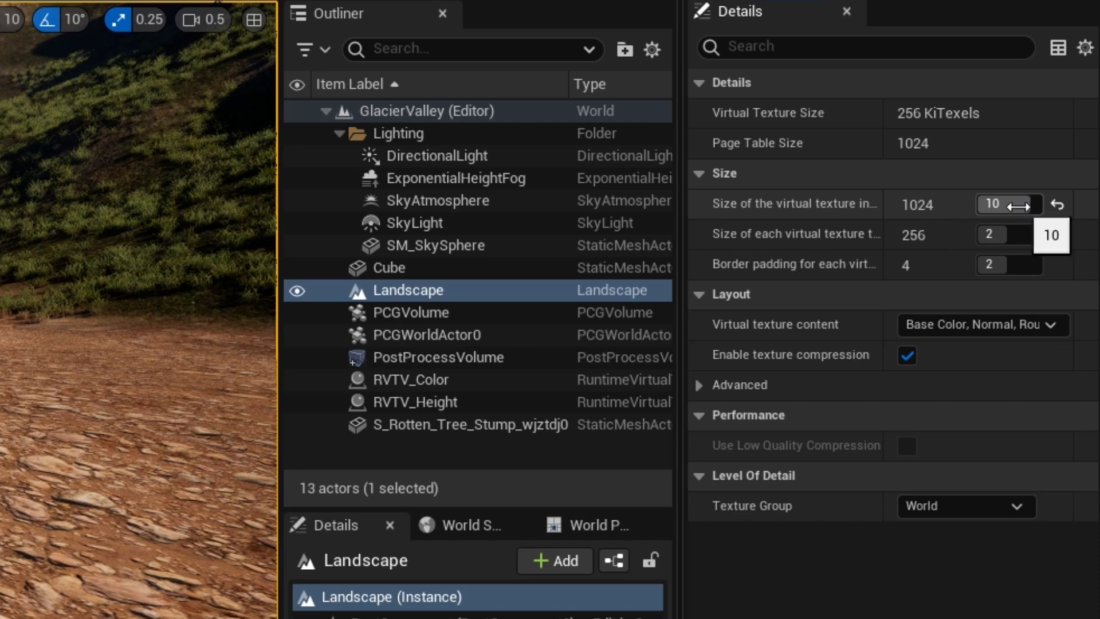
{"action": "mouse_move", "coordinate": [1017, 230]}
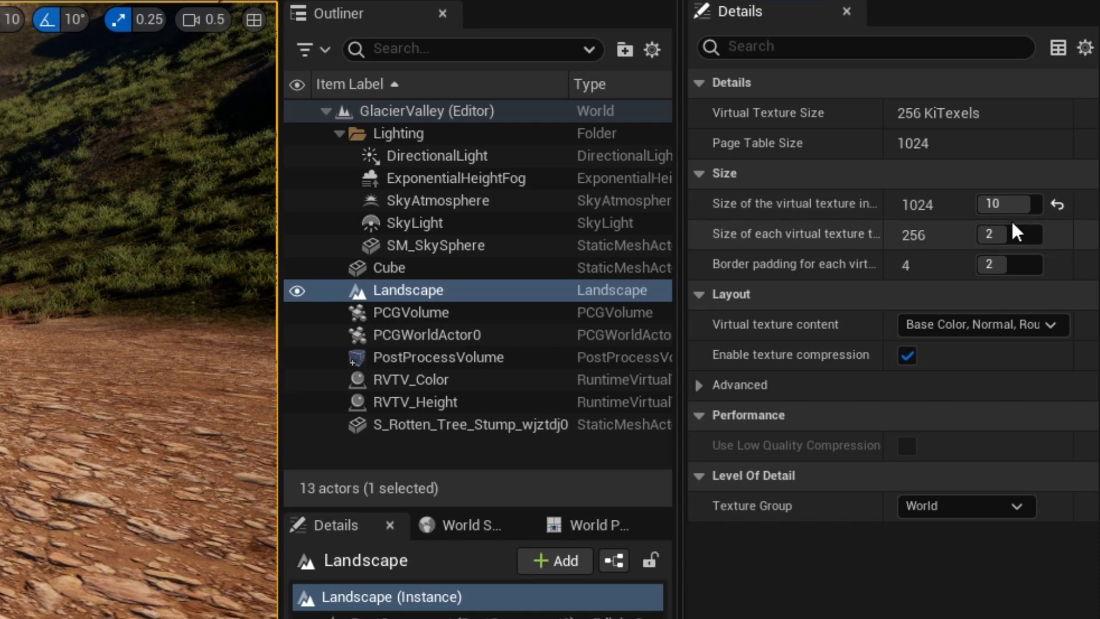
{"action": "mouse_move", "coordinate": [763, 343]}
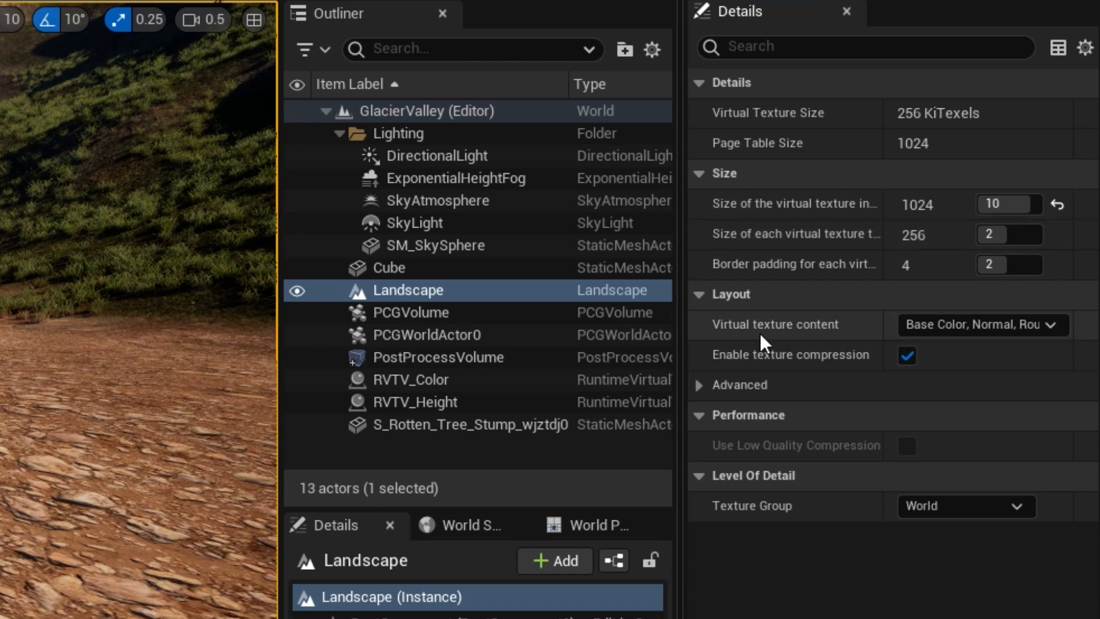
{"action": "mouse_move", "coordinate": [939, 342]}
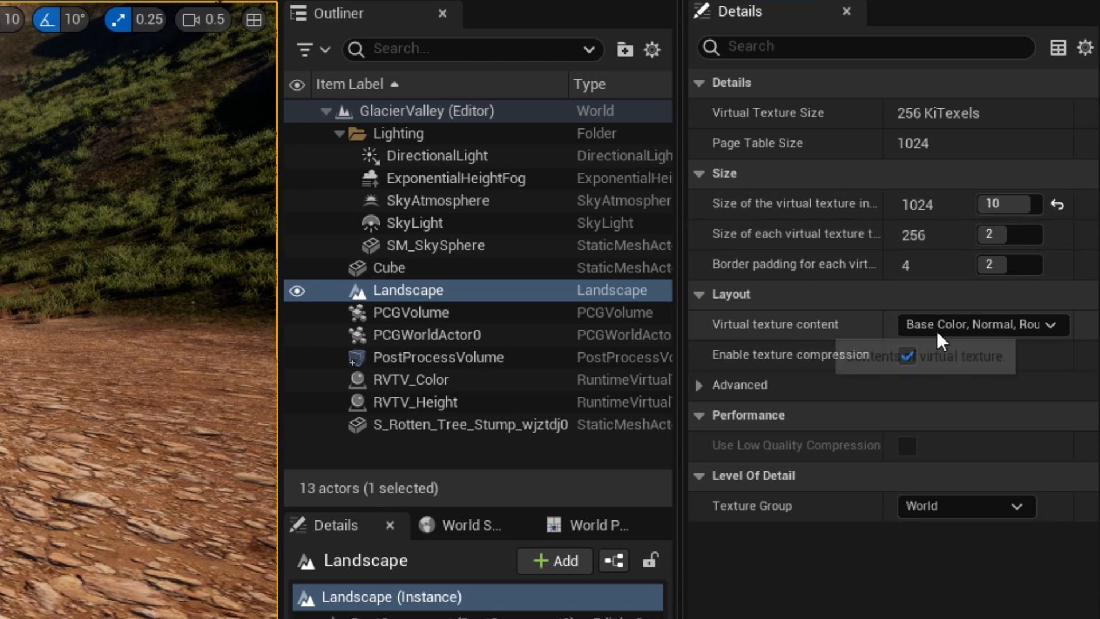
{"action": "left_click", "coordinate": [980, 325]}
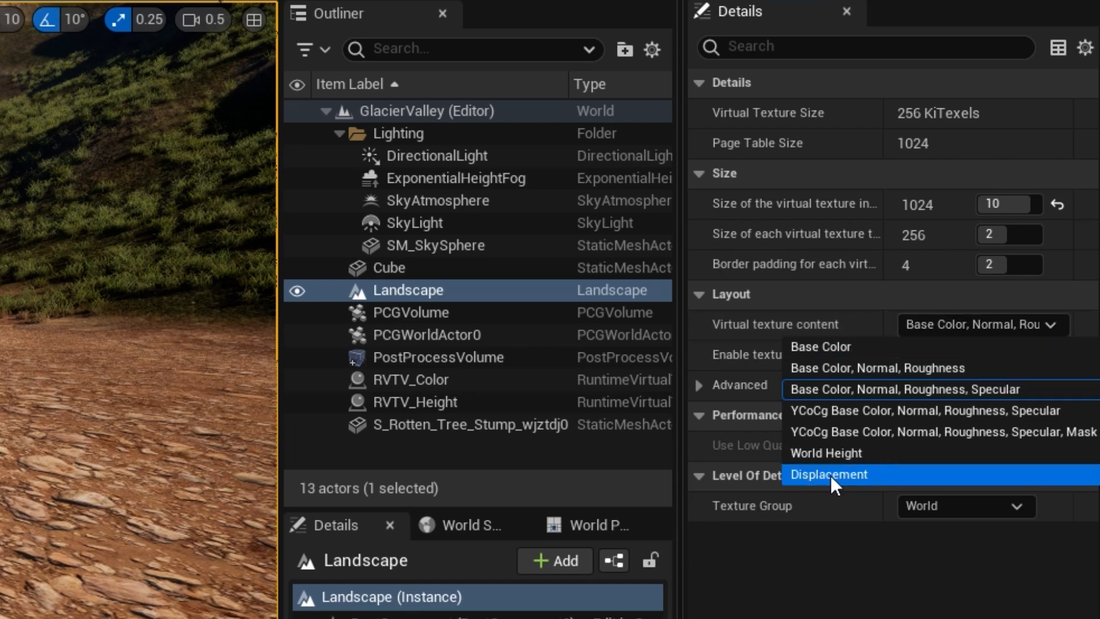
{"action": "left_click", "coordinate": [830, 474]}
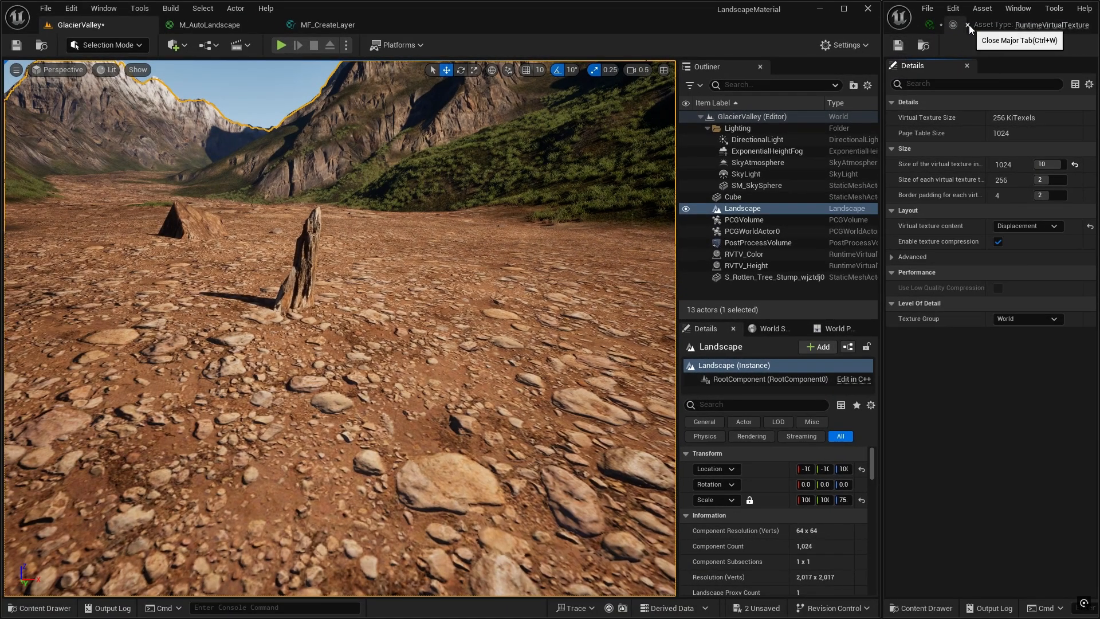
Close the RVT_Displacement editor and return to the M_AutoLandscape material graph.
{"action": "left_click", "coordinate": [968, 25]}
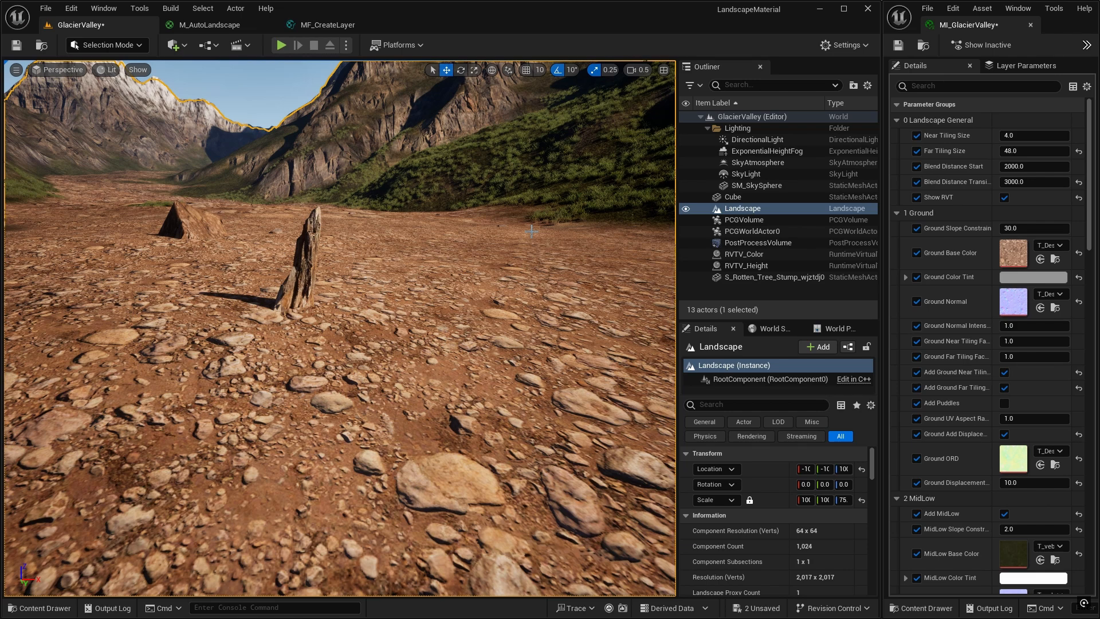
{"action": "mouse_move", "coordinate": [170, 99]}
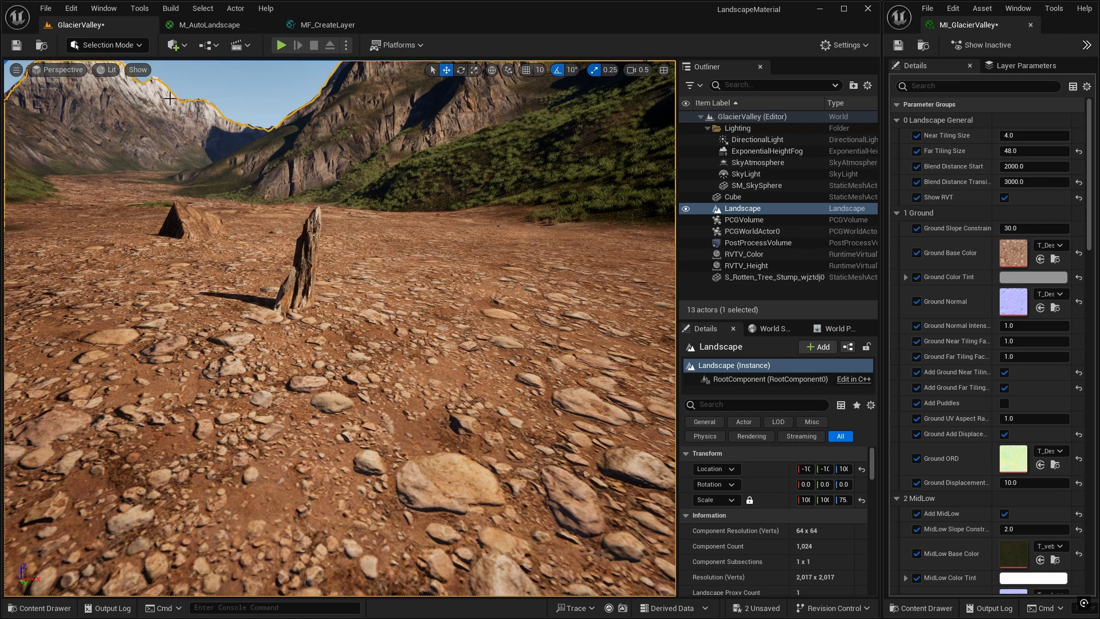
{"action": "left_click", "coordinate": [211, 24]}
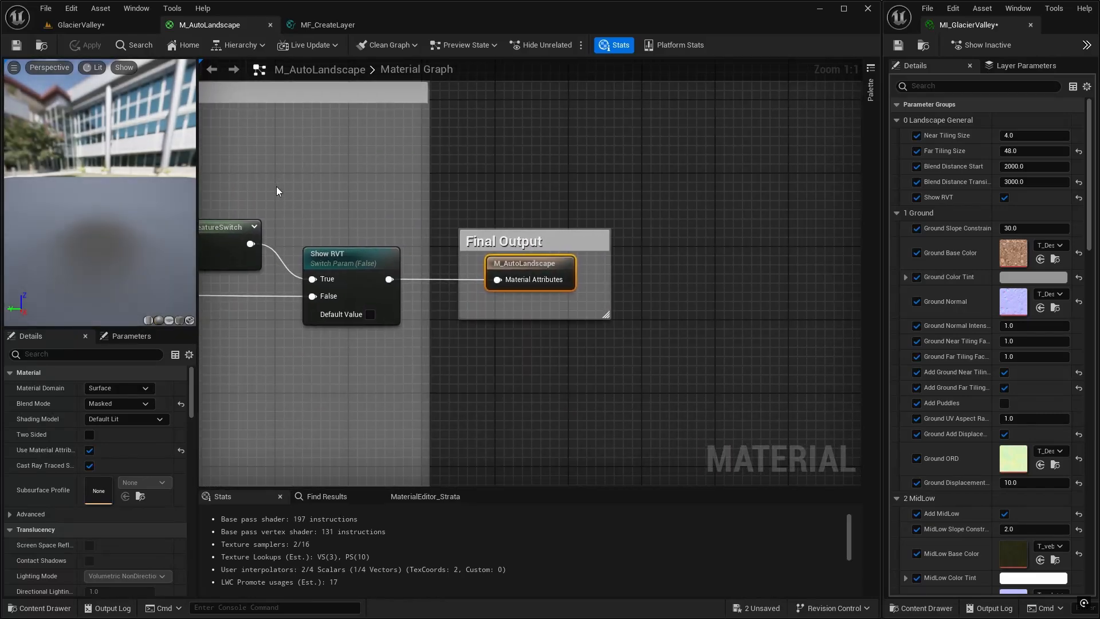
Add a fifth Displacement output to the lower GetMaterialAttributes node feeding the RVT Output.
{"action": "scroll", "scroll_direction": "down", "scroll_amount": 3}
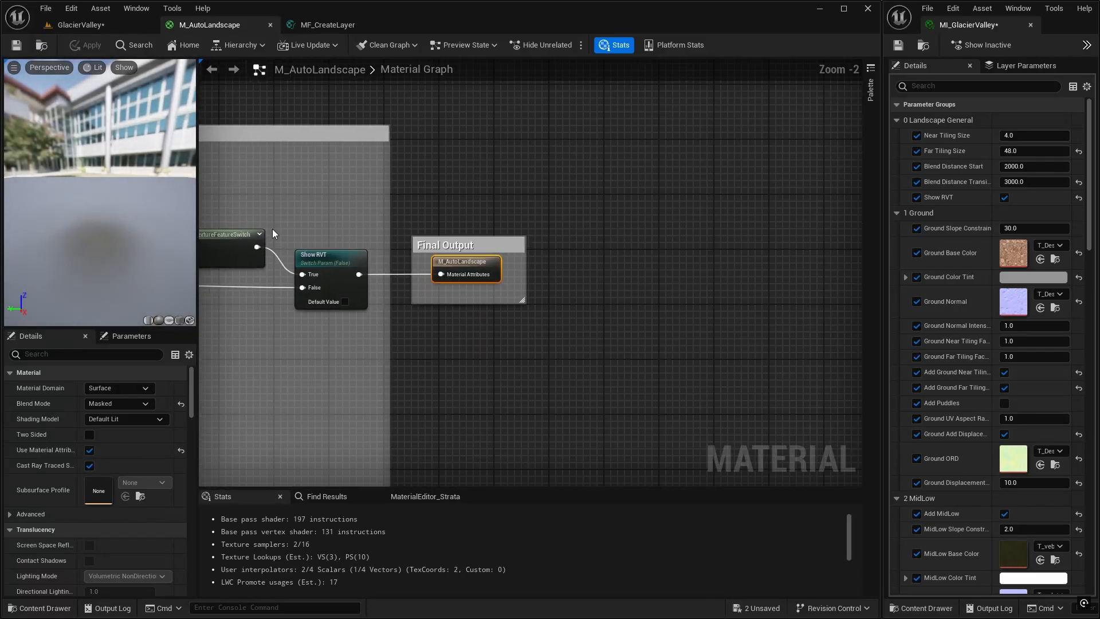
{"action": "scroll", "scroll_direction": "down", "scroll_amount": 3}
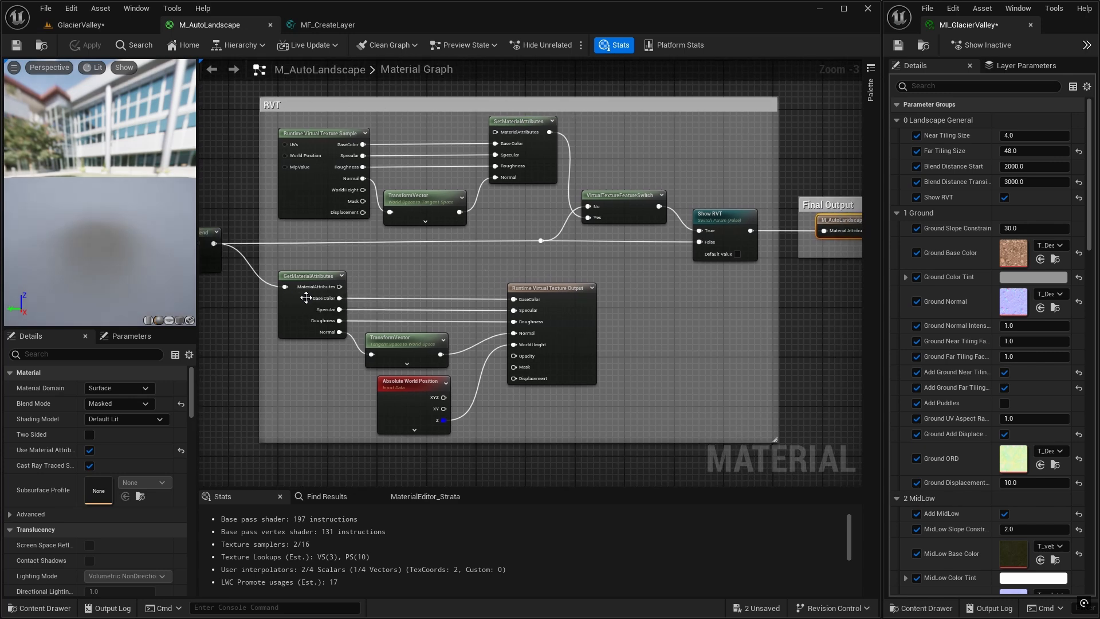
{"action": "mouse_move", "coordinate": [312, 276]}
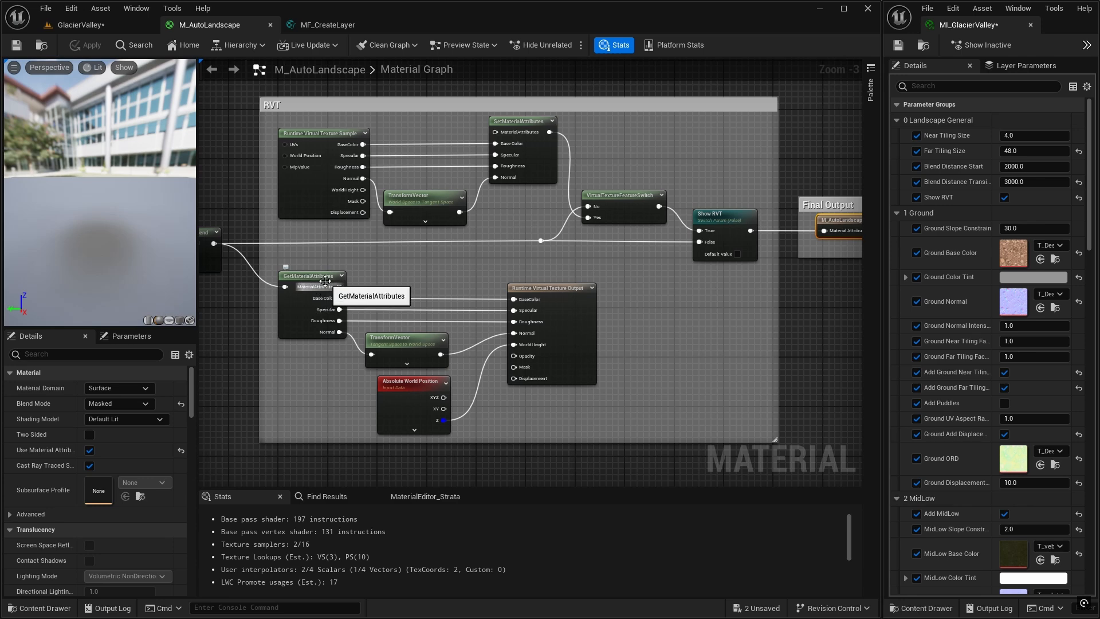
{"action": "mouse_move", "coordinate": [327, 276]}
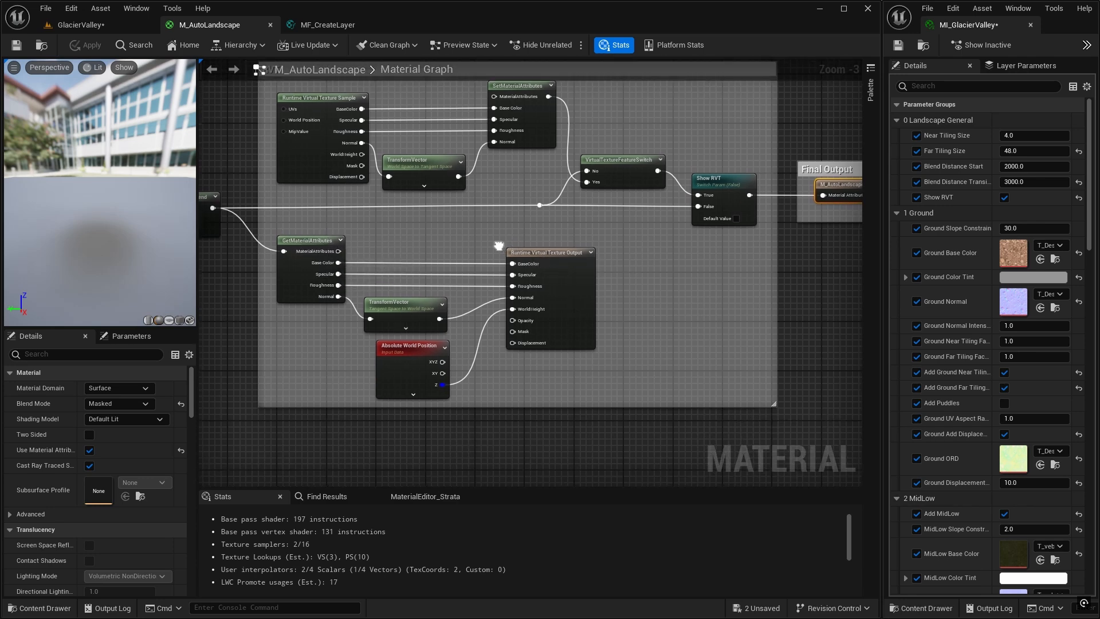
{"action": "mouse_move", "coordinate": [531, 342]}
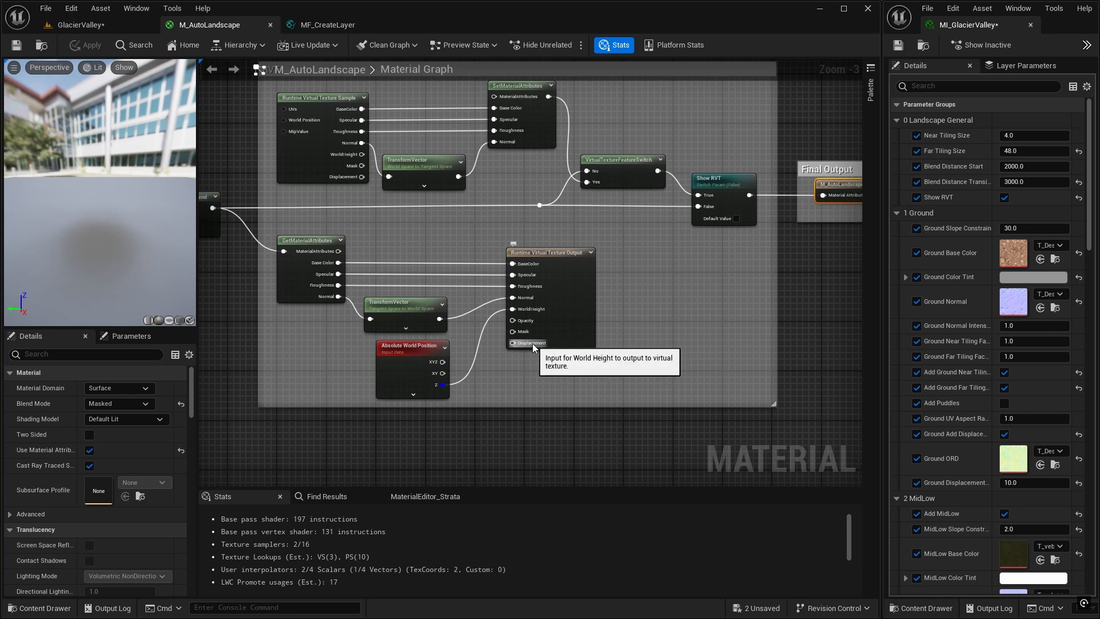
{"action": "mouse_move", "coordinate": [311, 239]}
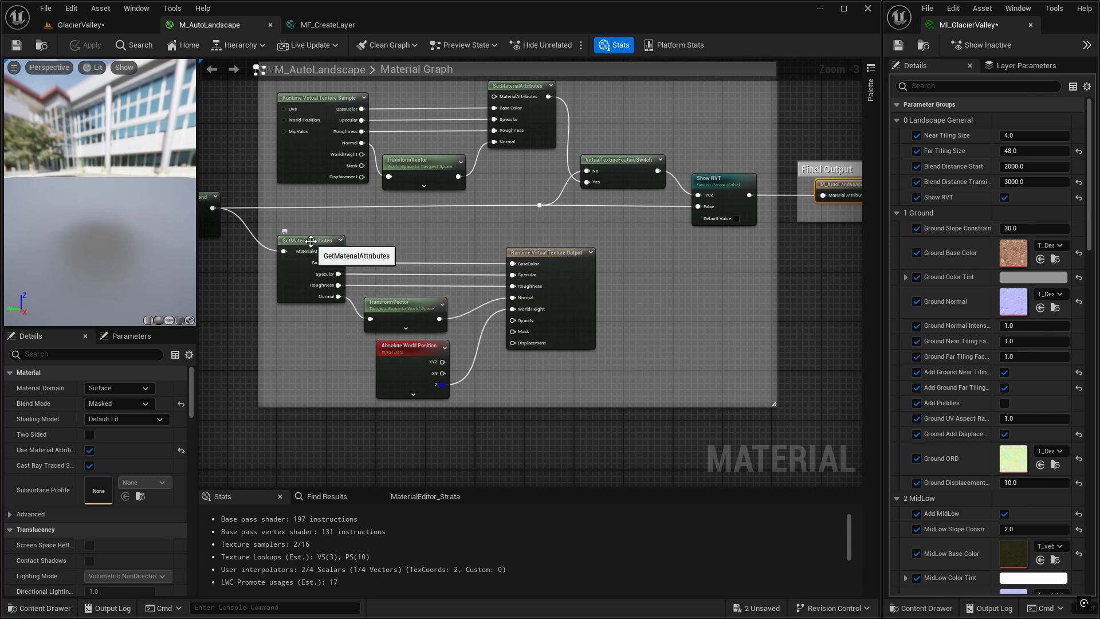
{"action": "left_click", "coordinate": [310, 239]}
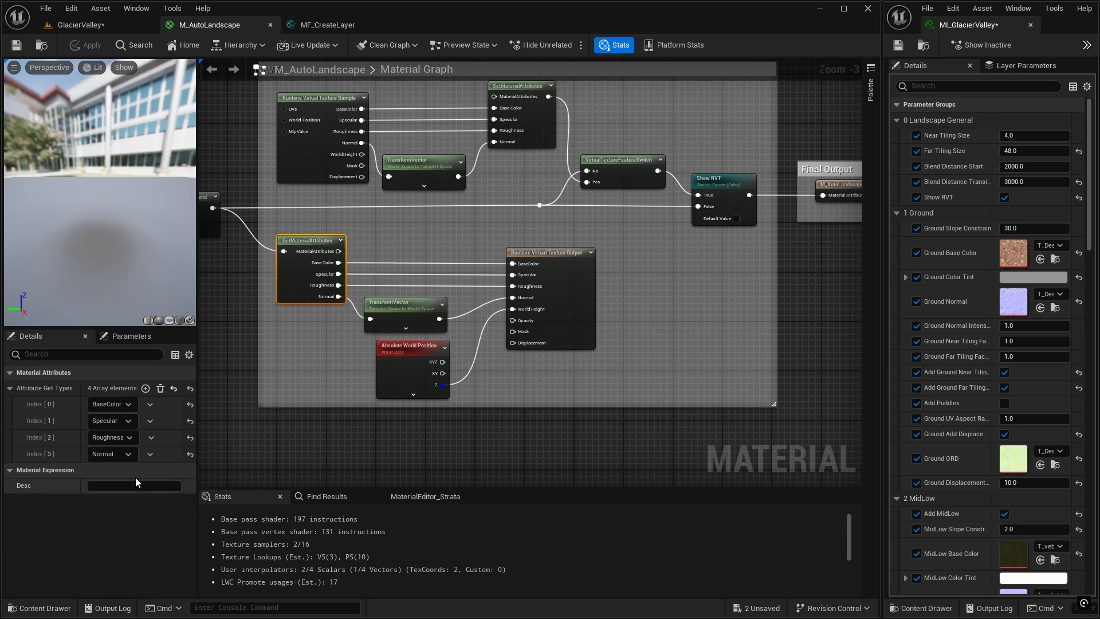
{"action": "mouse_move", "coordinate": [146, 389]}
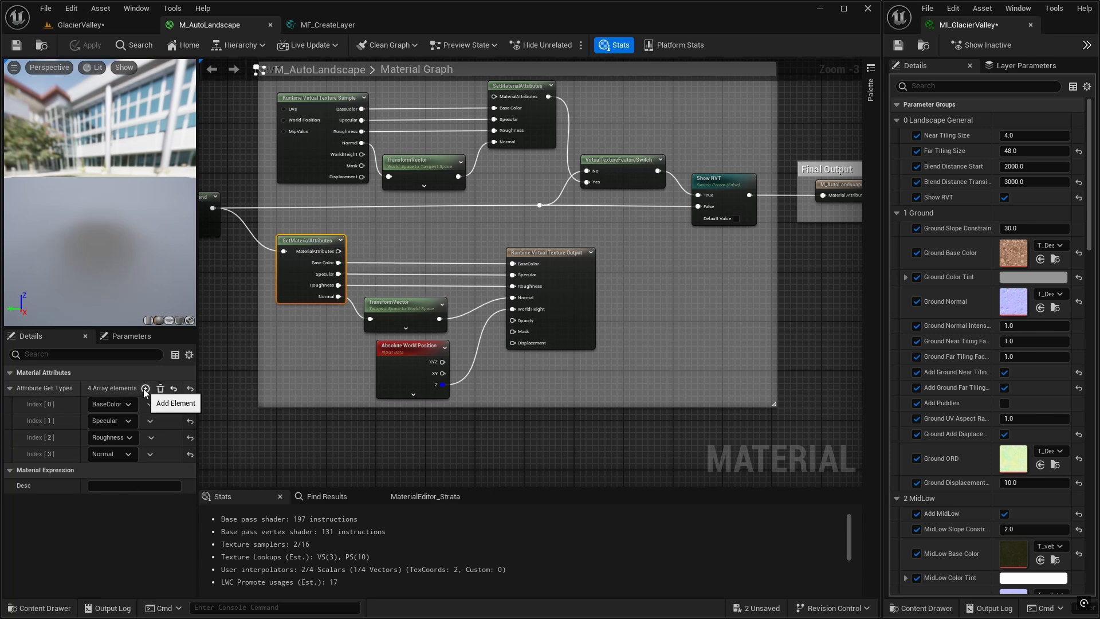
{"action": "left_click", "coordinate": [146, 389]}
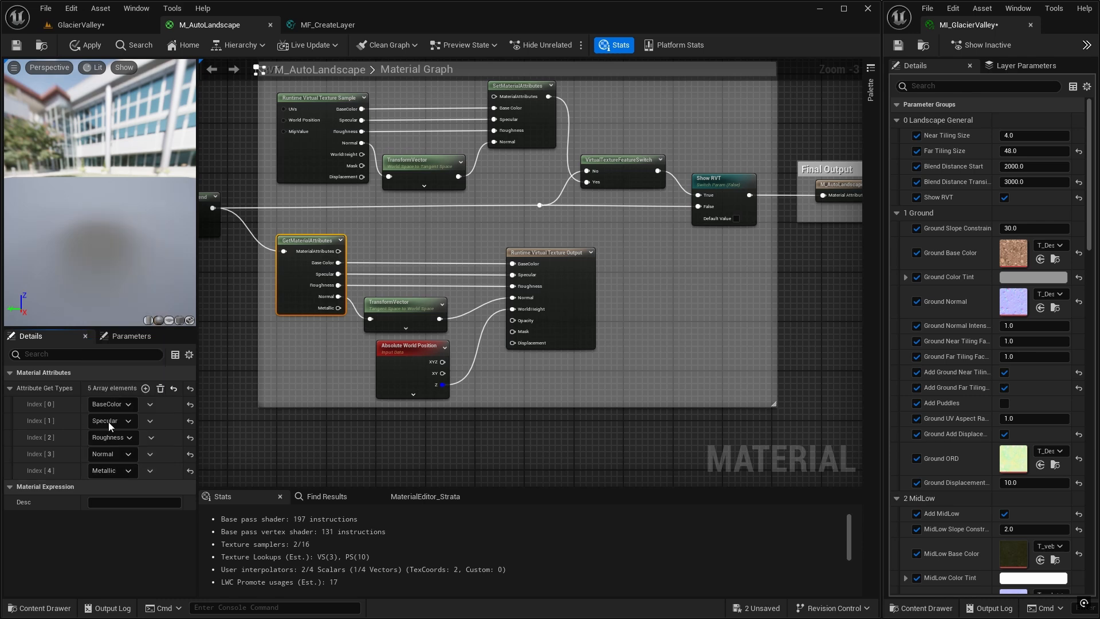
{"action": "left_click", "coordinate": [113, 470]}
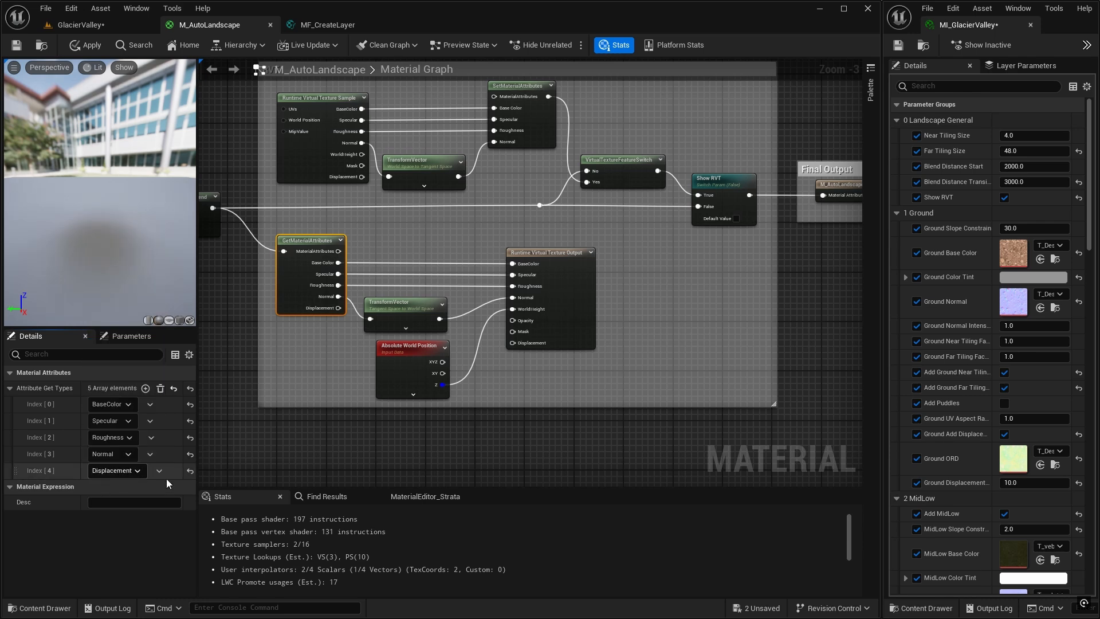
{"action": "mouse_move", "coordinate": [413, 349]}
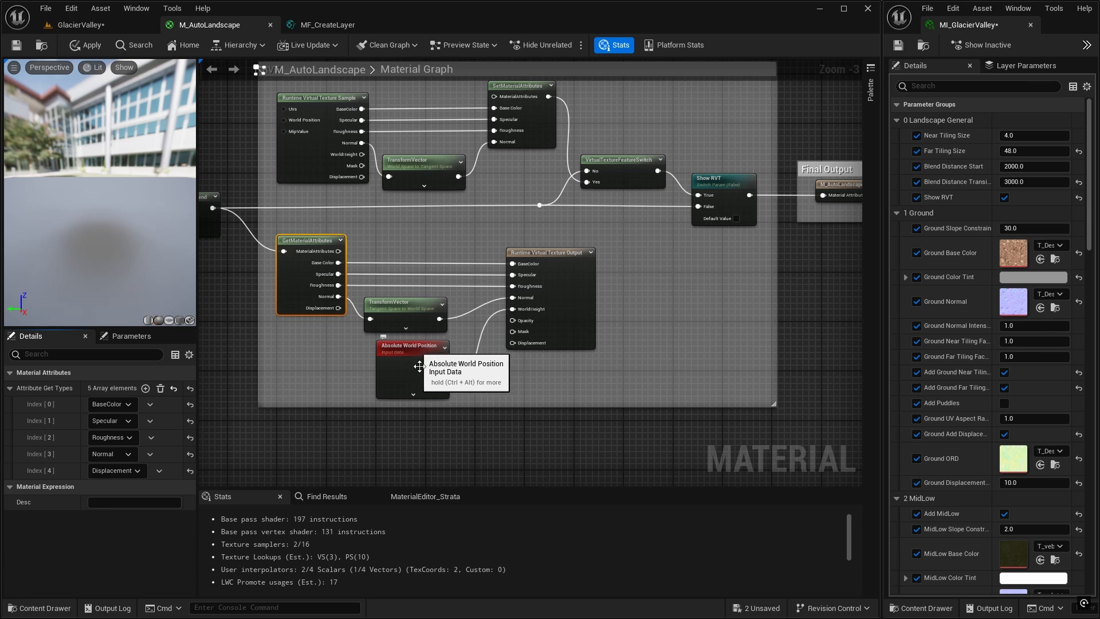
{"action": "mouse_move", "coordinate": [341, 307]}
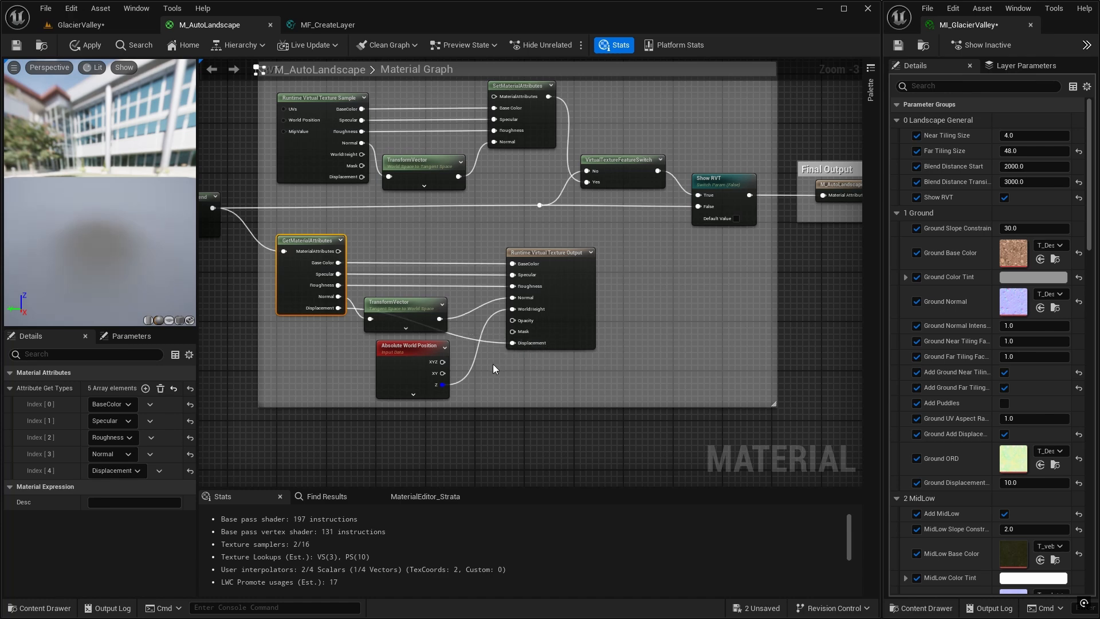
{"action": "mouse_move", "coordinate": [427, 341]}
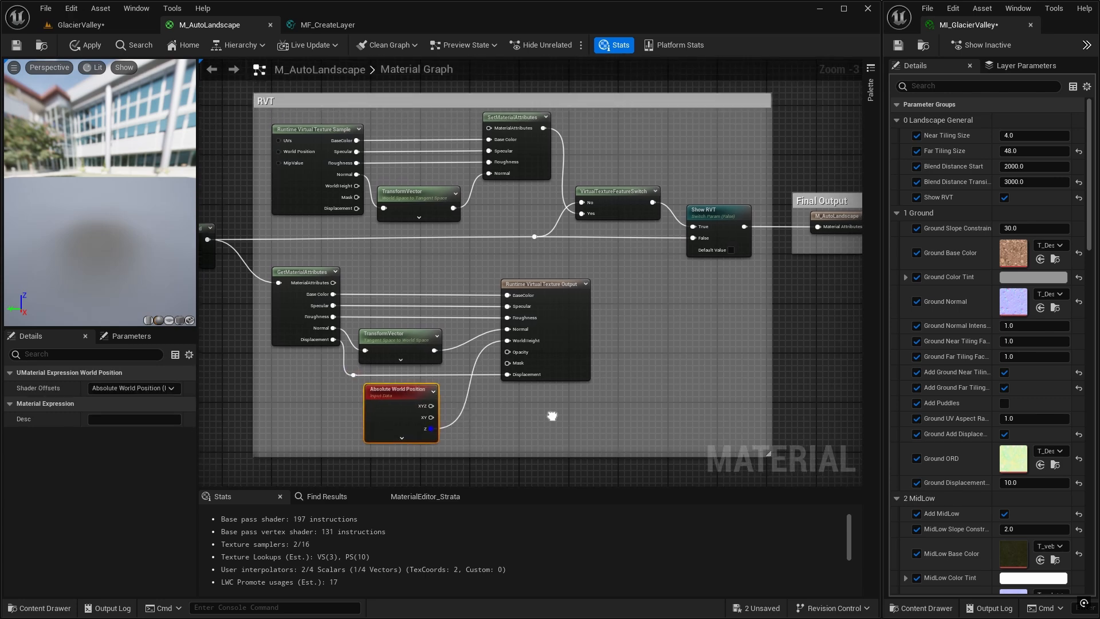
{"action": "mouse_move", "coordinate": [527, 211]}
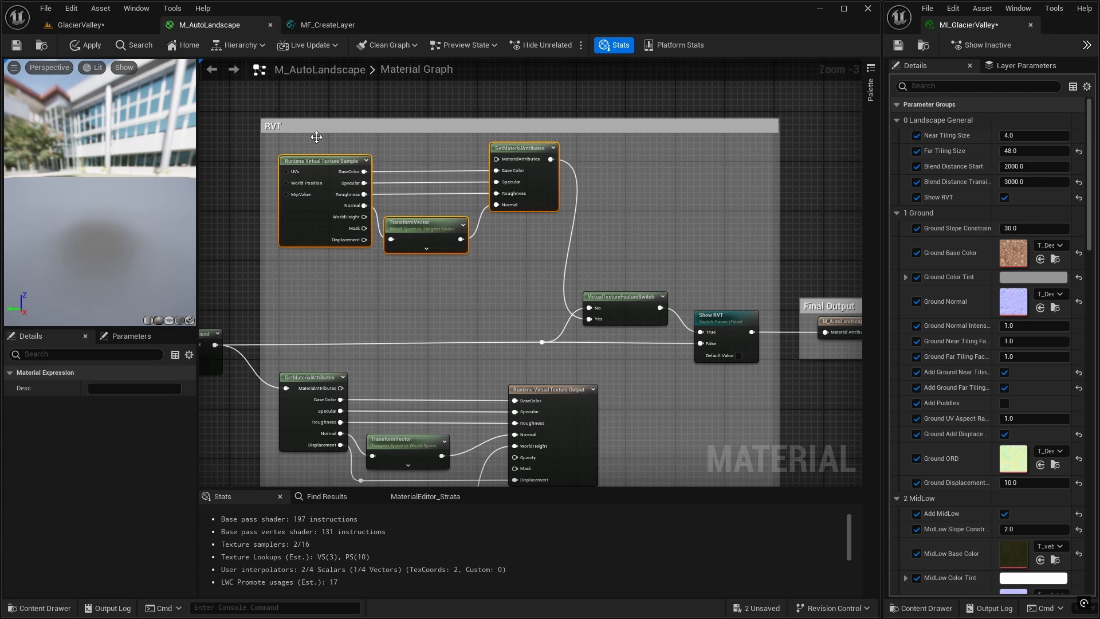
{"action": "mouse_move", "coordinate": [330, 165]}
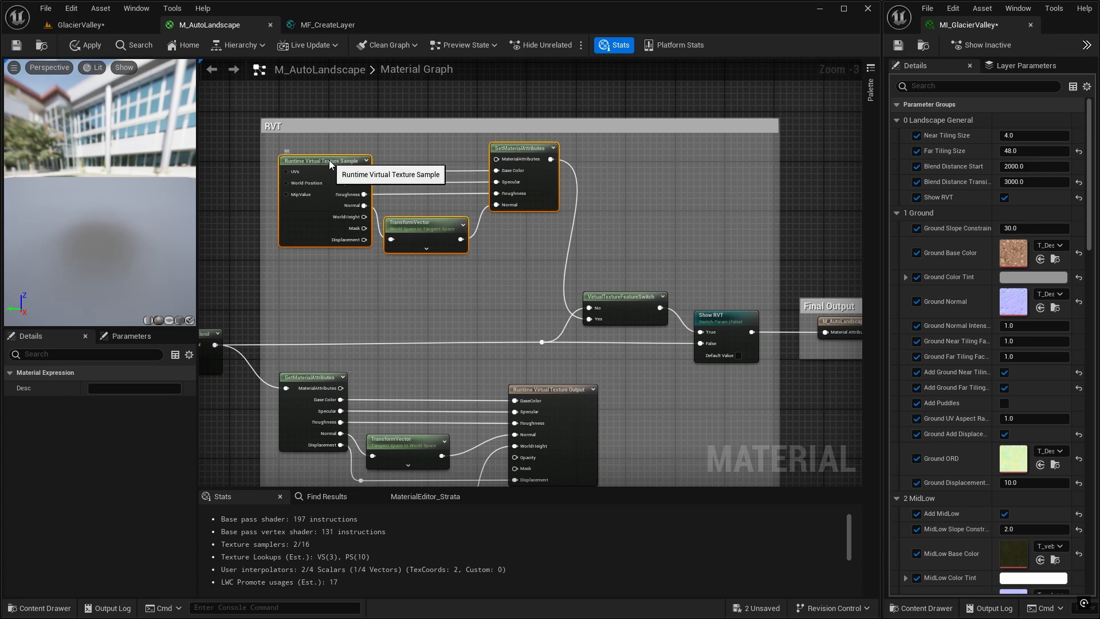
Duplicate the RVT Sample node and assign RVT_Displacement to the copy.
{"action": "left_click", "coordinate": [323, 161]}
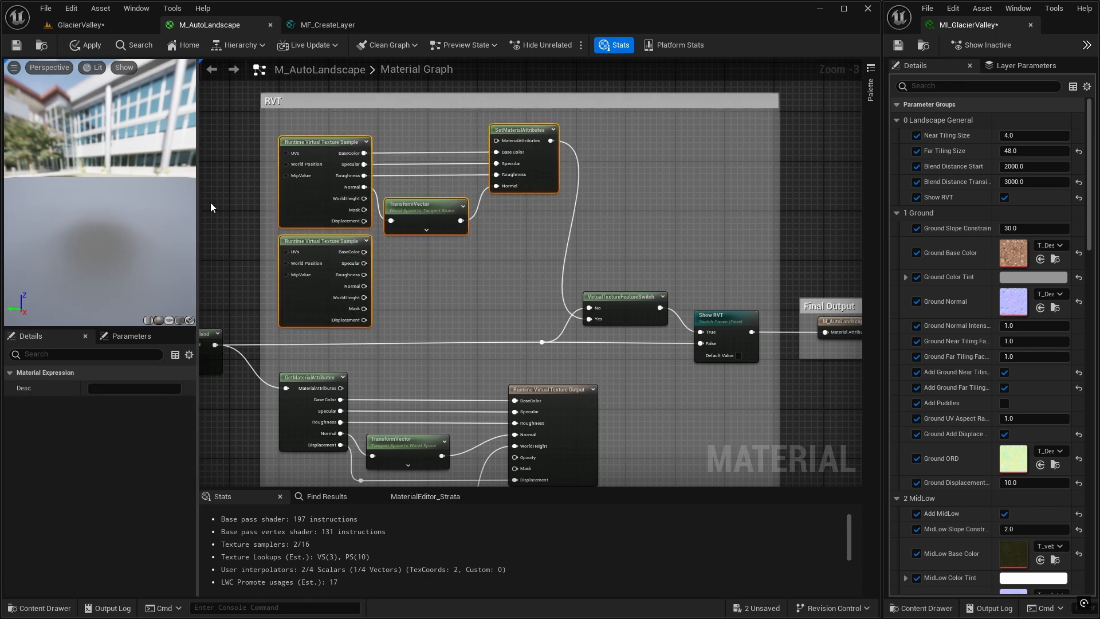
{"action": "left_click", "coordinate": [323, 240]}
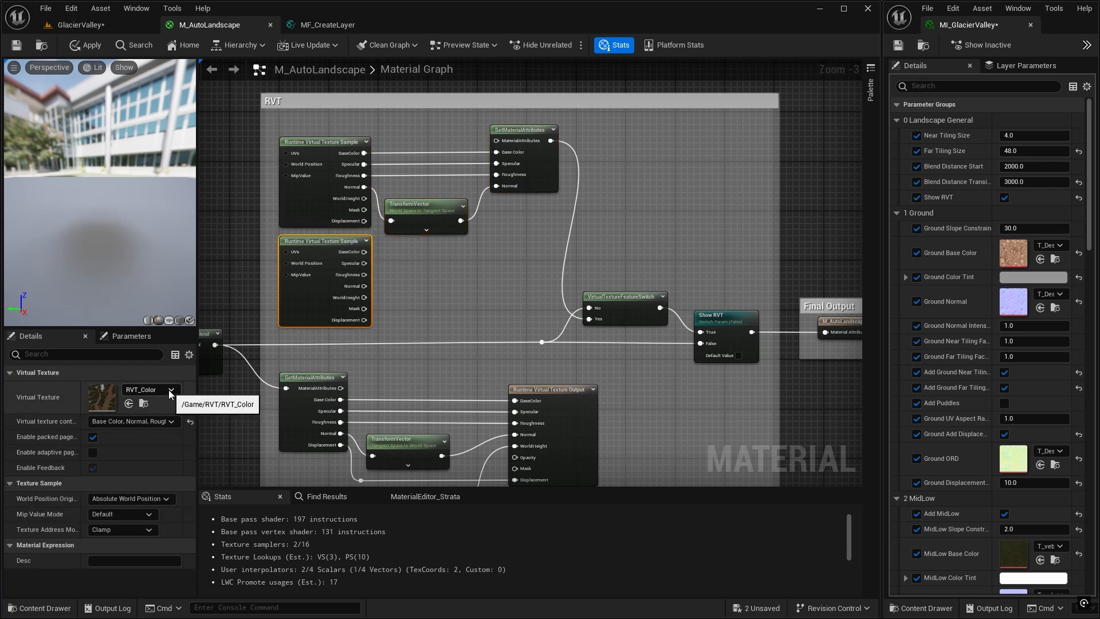
{"action": "left_click", "coordinate": [169, 389]}
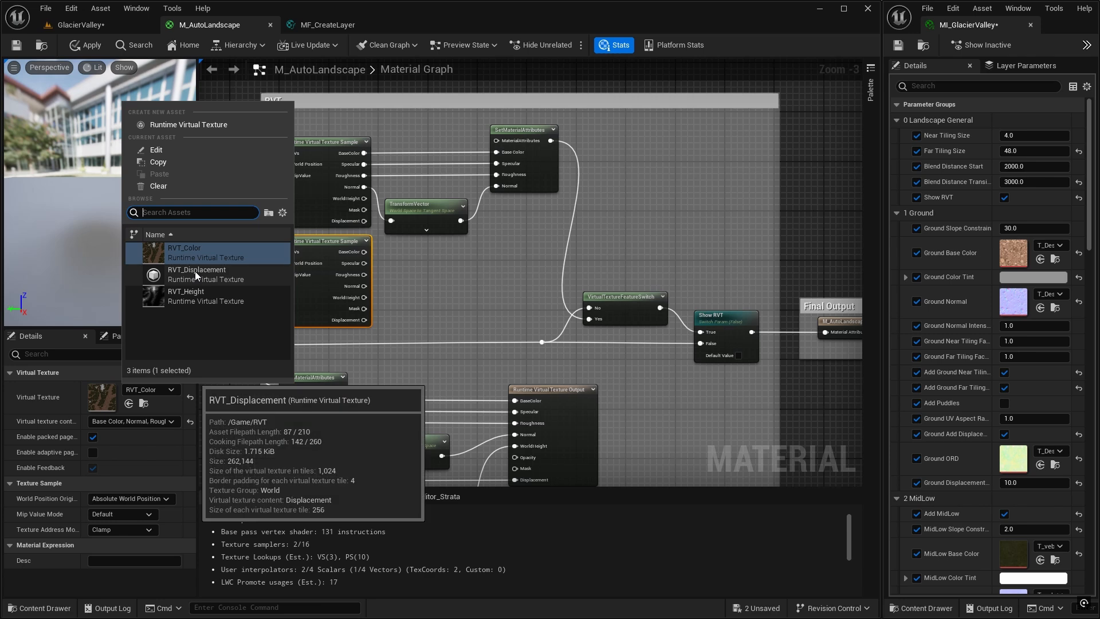
{"action": "left_click", "coordinate": [197, 274]}
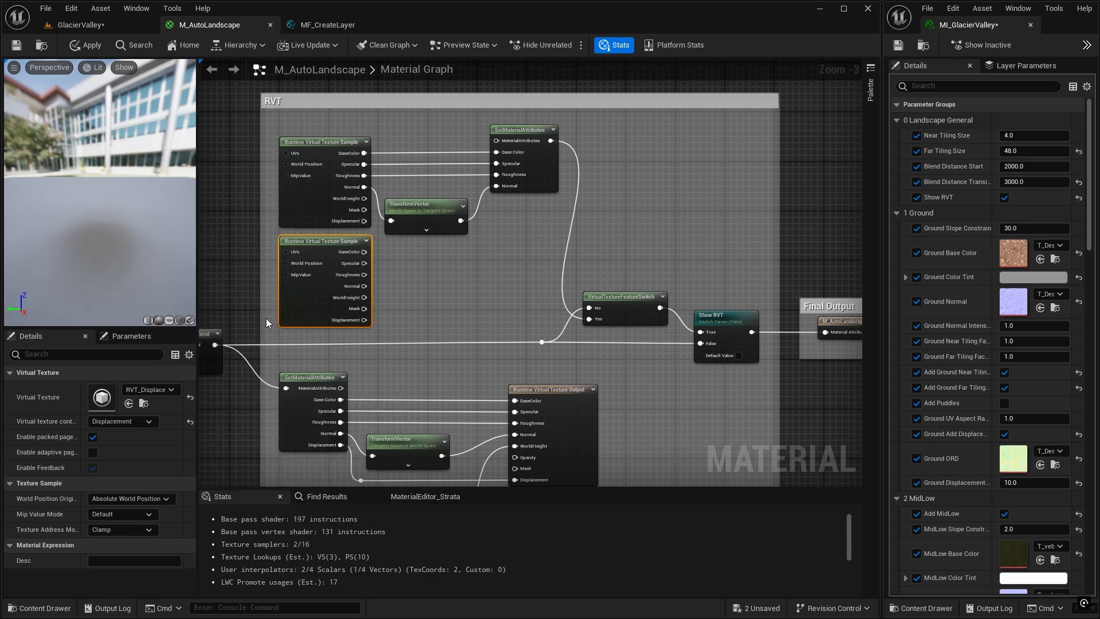
{"action": "mouse_move", "coordinate": [525, 129]}
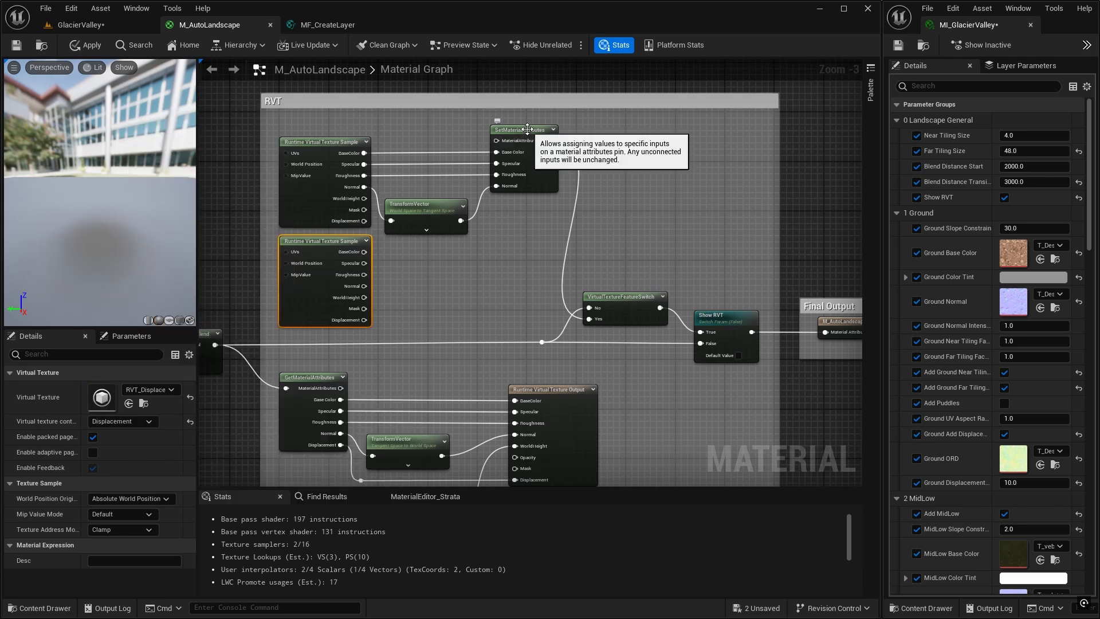
Add a Displacement input to the upper Set Material Attributes node, tidy the layout, and return to the level.
{"action": "left_click", "coordinate": [523, 129]}
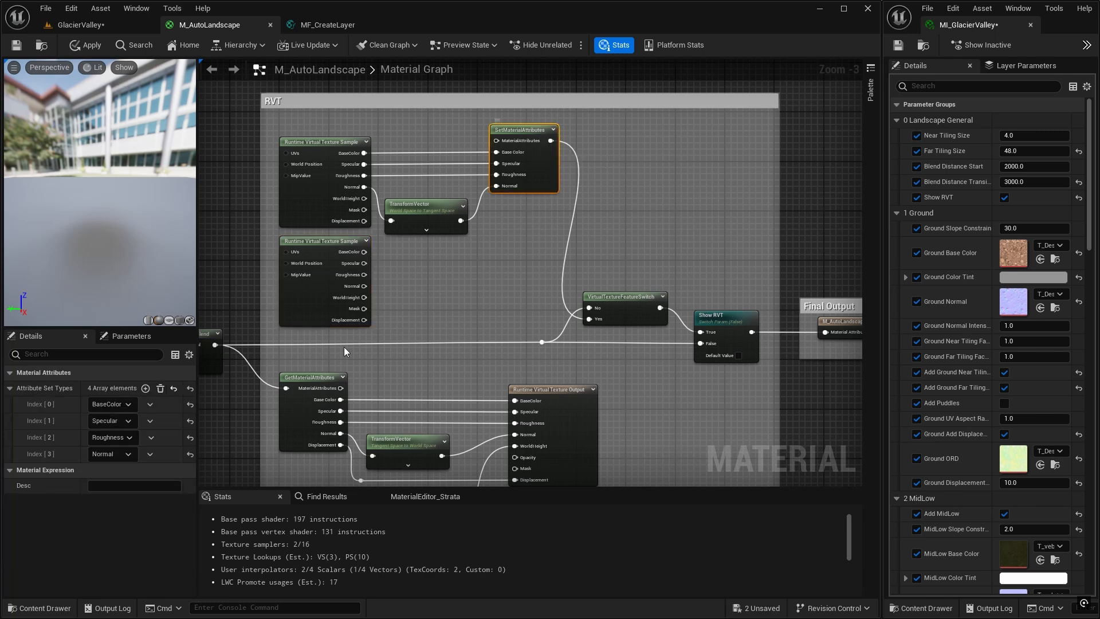
{"action": "left_click", "coordinate": [146, 389]}
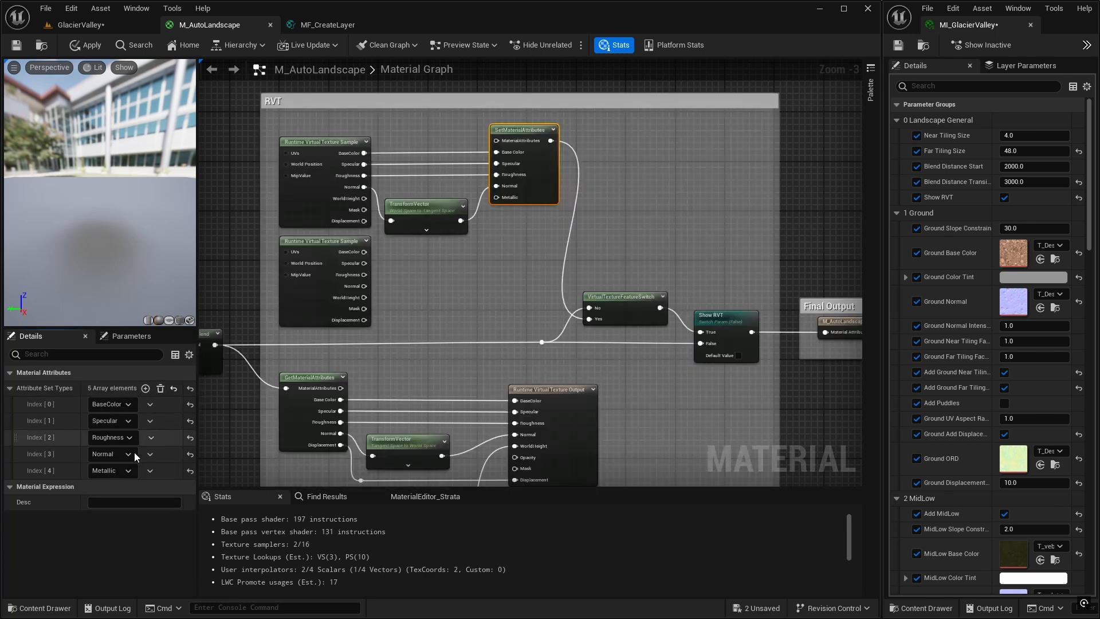
{"action": "left_click", "coordinate": [111, 454]}
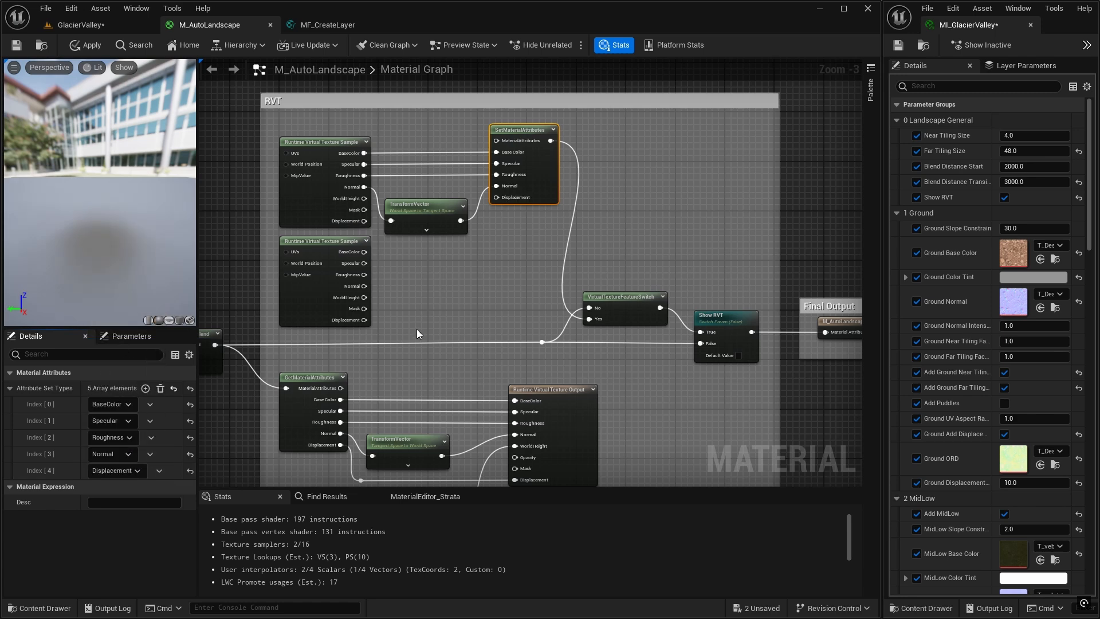
{"action": "mouse_move", "coordinate": [362, 321]}
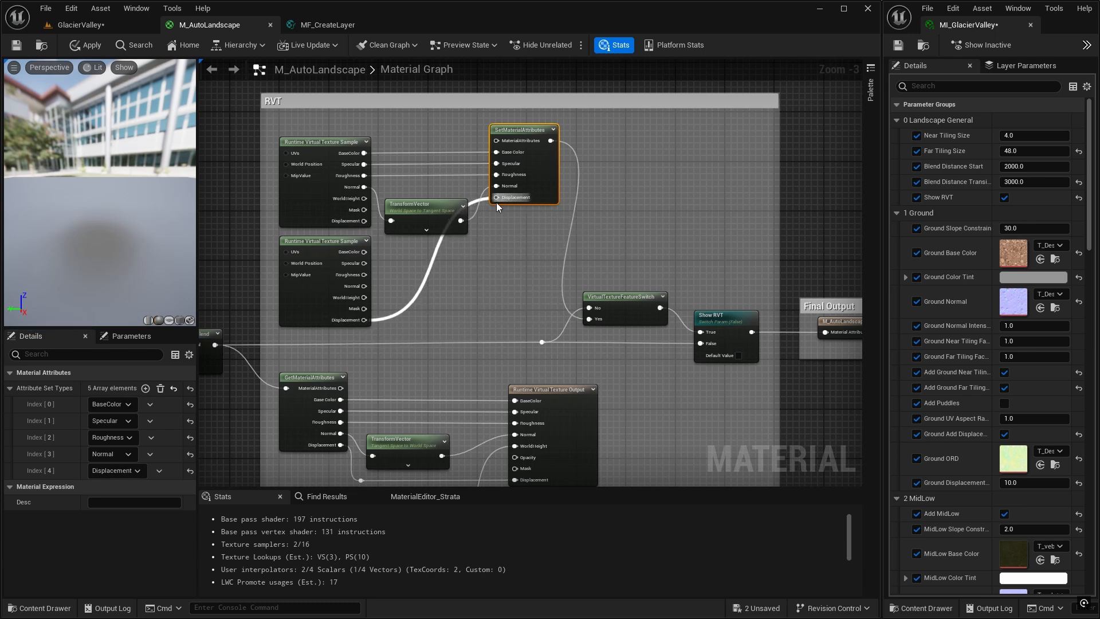
{"action": "left_click", "coordinate": [421, 187]}
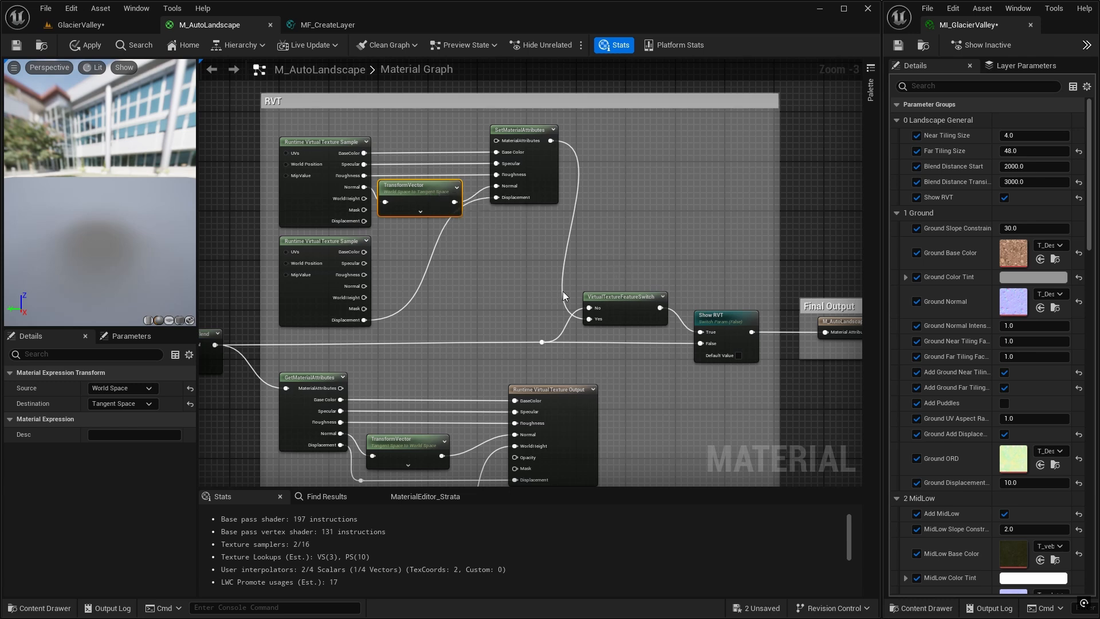
{"action": "mouse_move", "coordinate": [536, 208]}
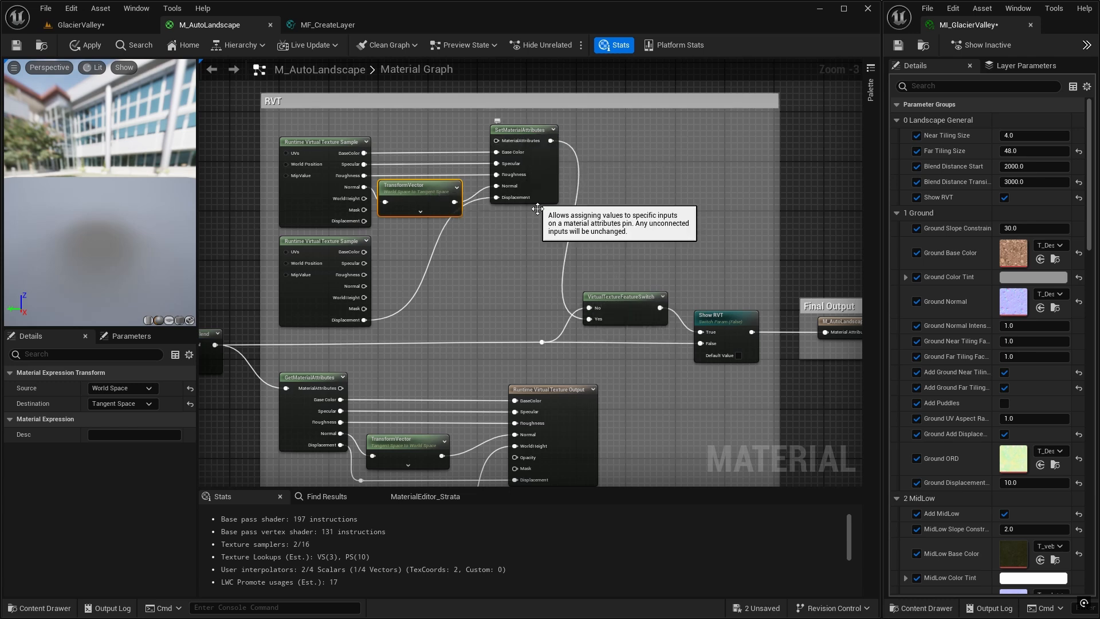
{"action": "mouse_move", "coordinate": [643, 312]}
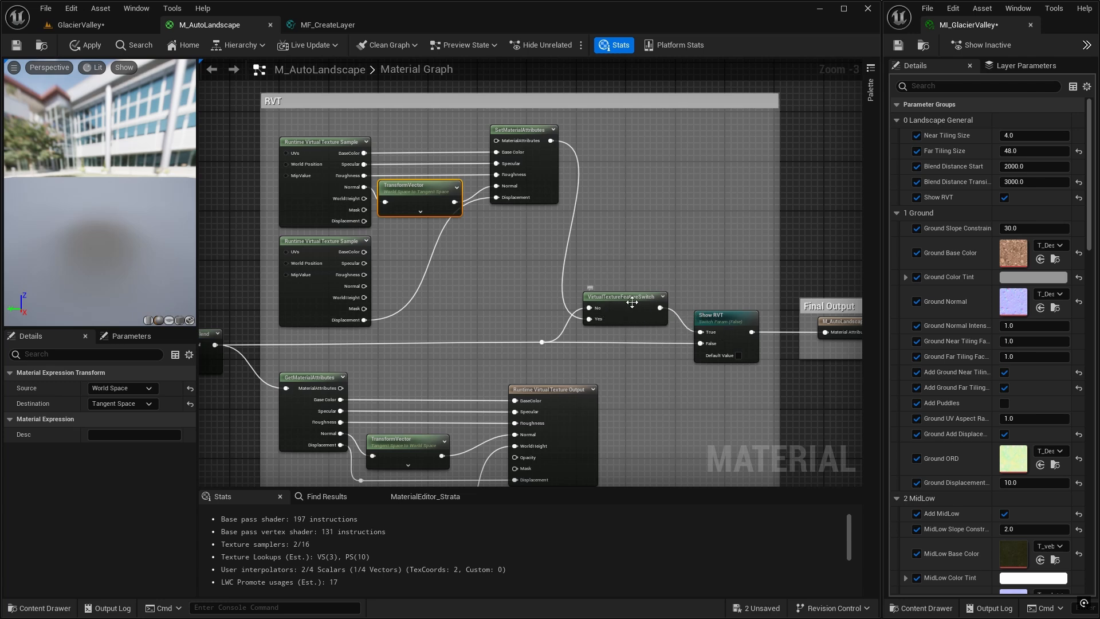
{"action": "mouse_move", "coordinate": [730, 320]}
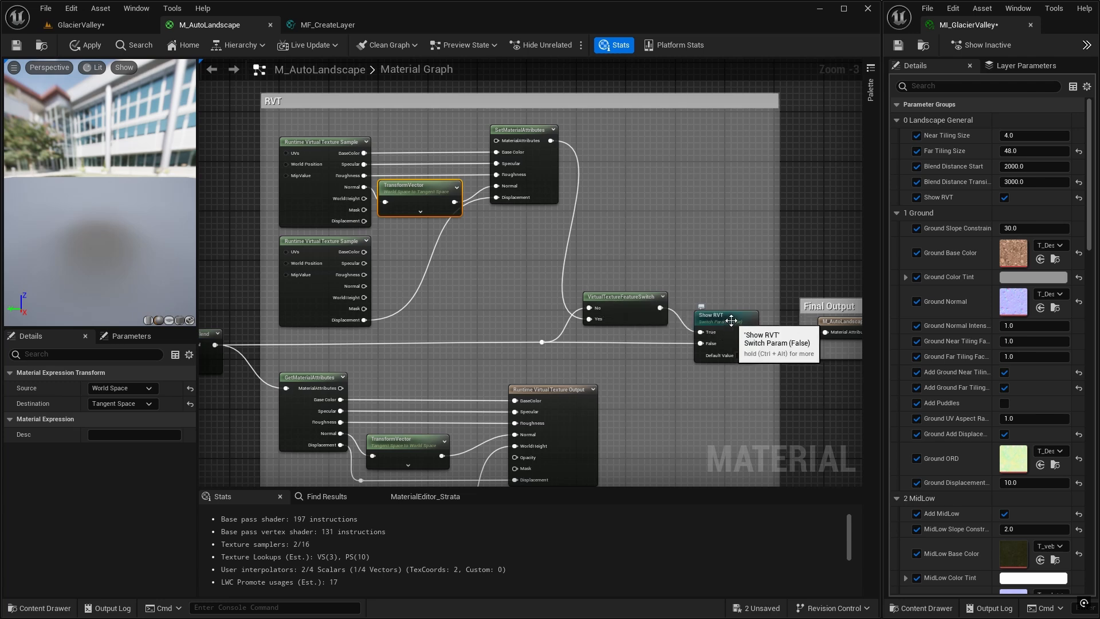
{"action": "mouse_move", "coordinate": [539, 218]}
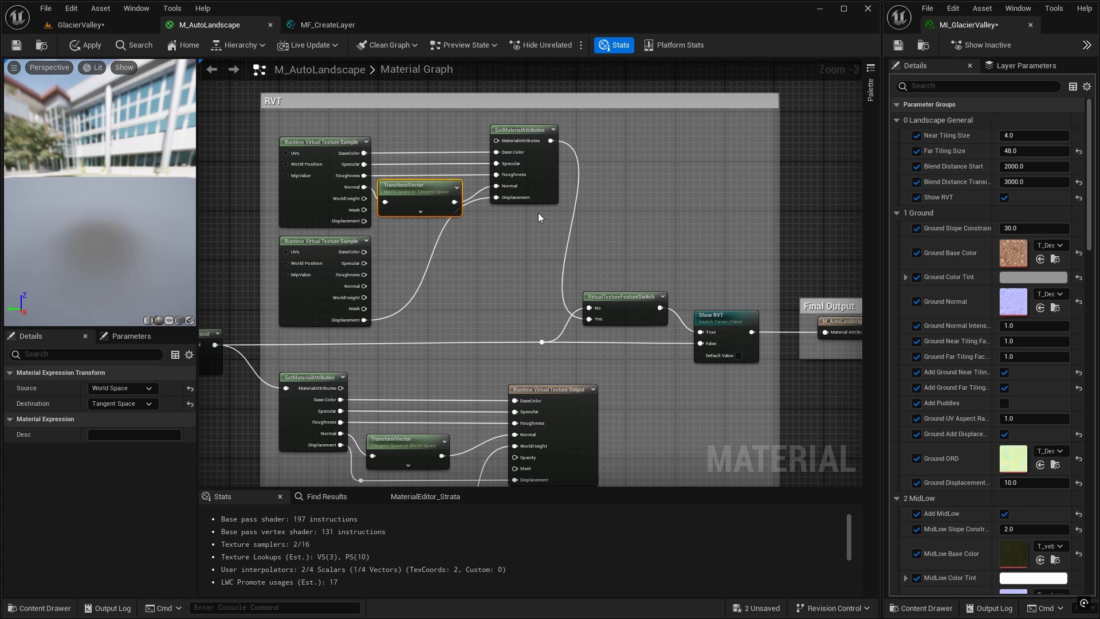
{"action": "mouse_move", "coordinate": [787, 328]}
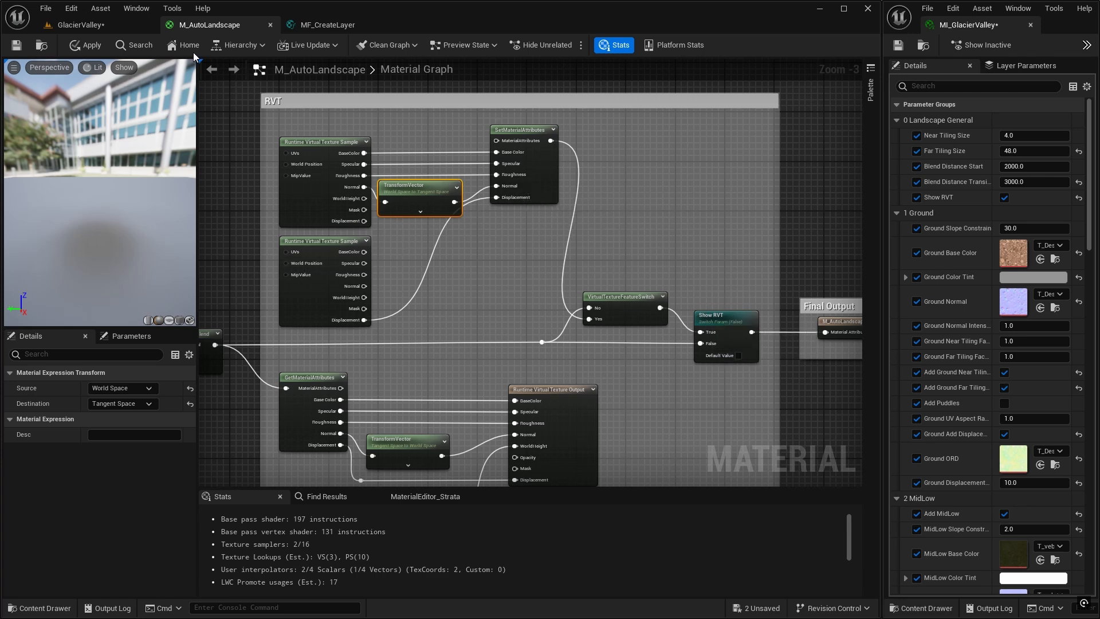
{"action": "left_click", "coordinate": [91, 45]}
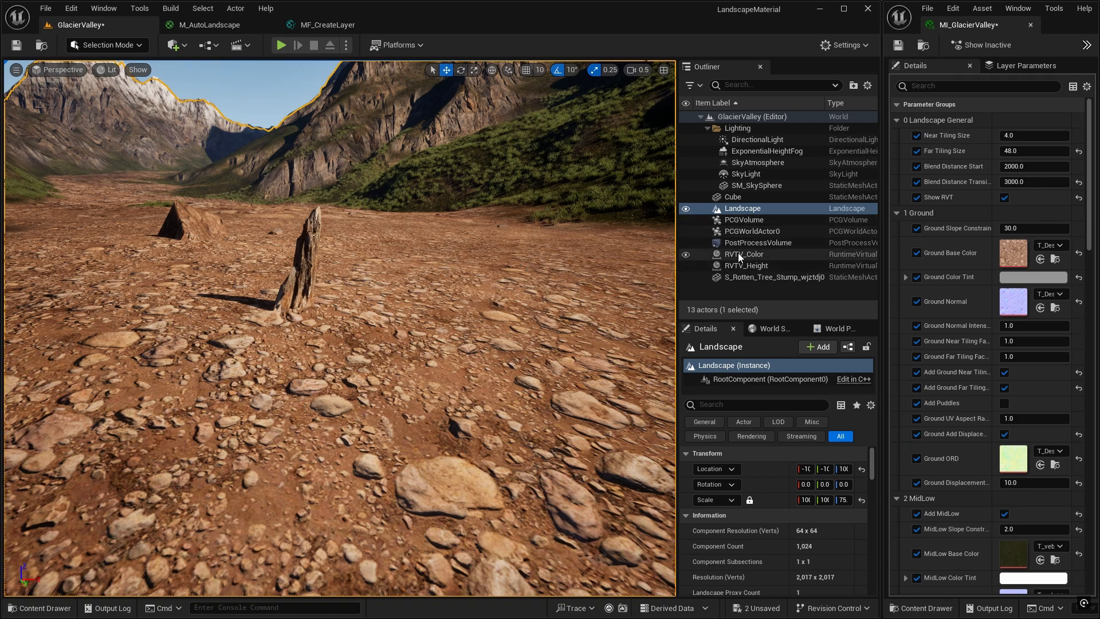
{"action": "mouse_move", "coordinate": [743, 209]}
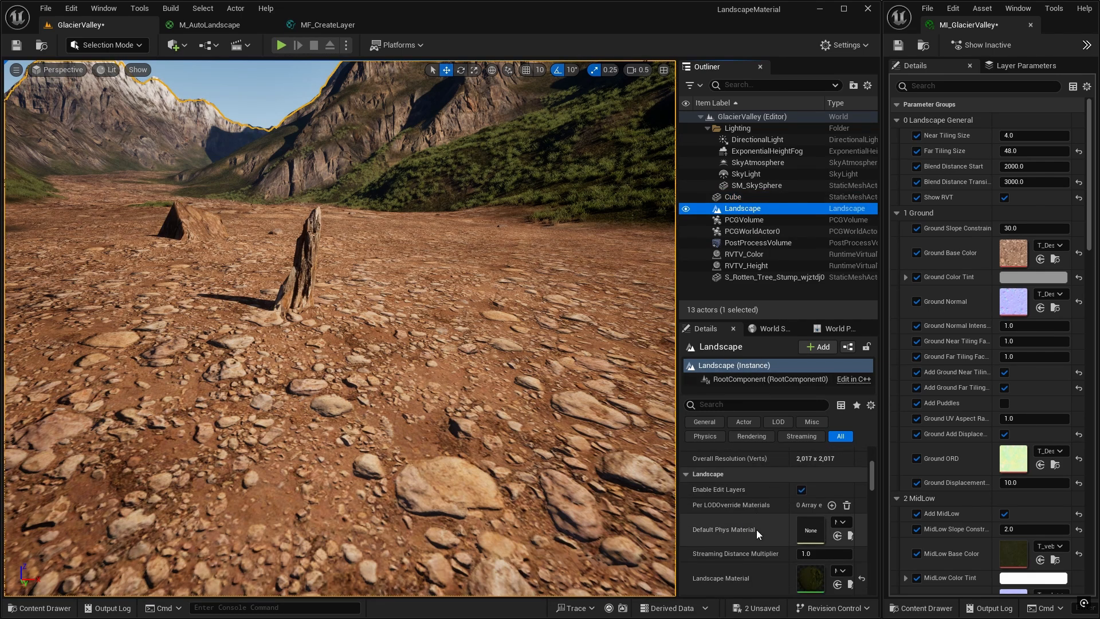
Add a third Draw in Virtual Textures slot on the Landscape holding RVT_Displacement.
{"action": "scroll", "scroll_direction": "down", "scroll_amount": 3}
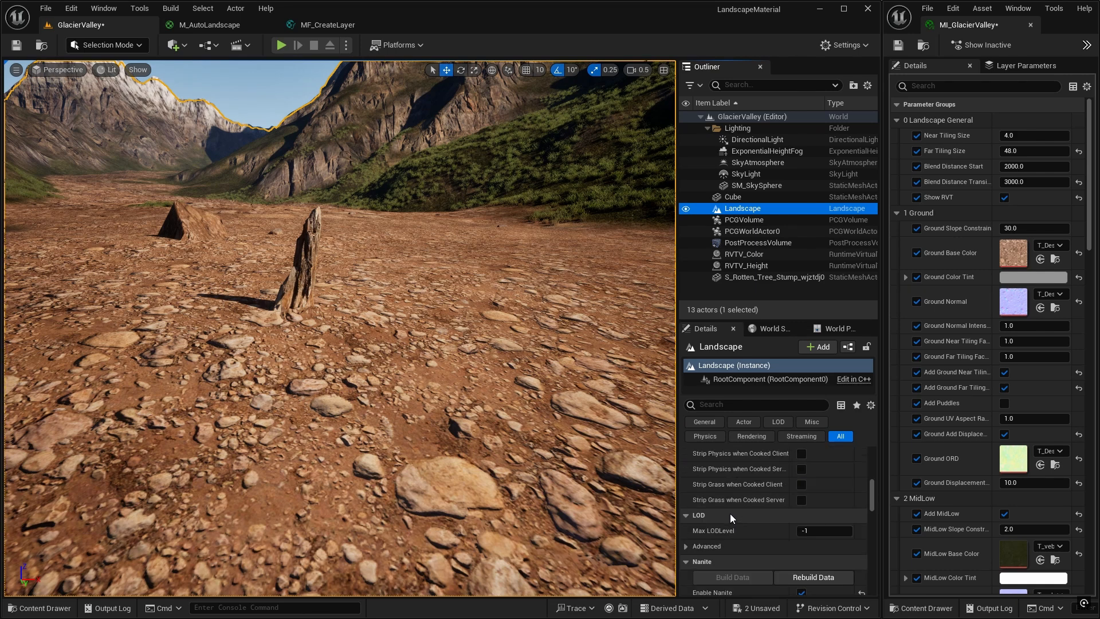
{"action": "scroll", "scroll_direction": "down", "scroll_amount": 3}
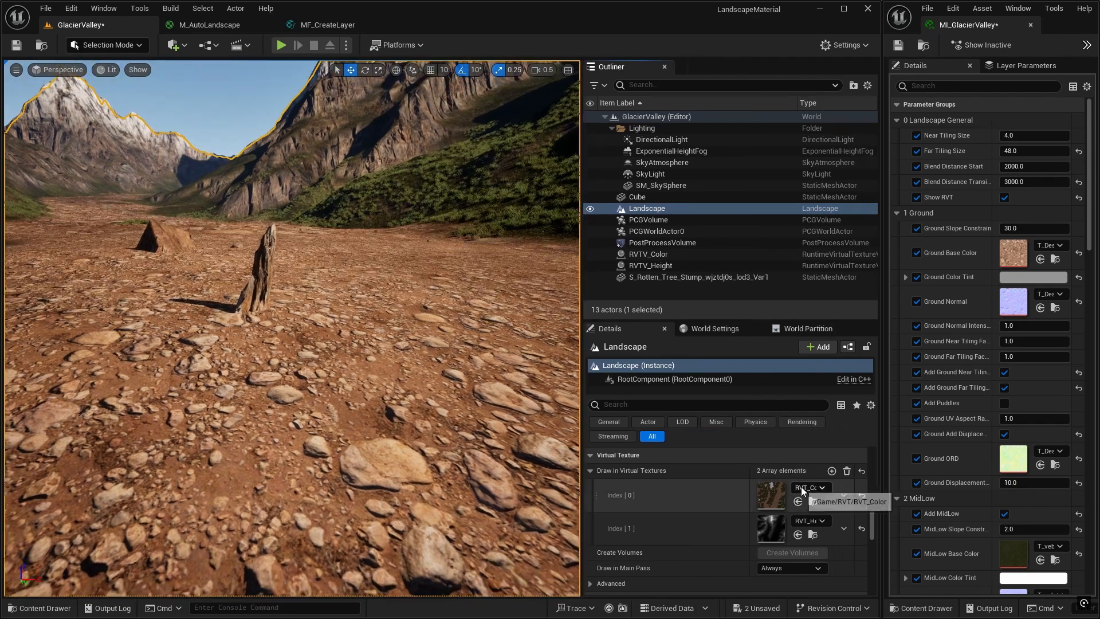
{"action": "mouse_move", "coordinate": [831, 470]}
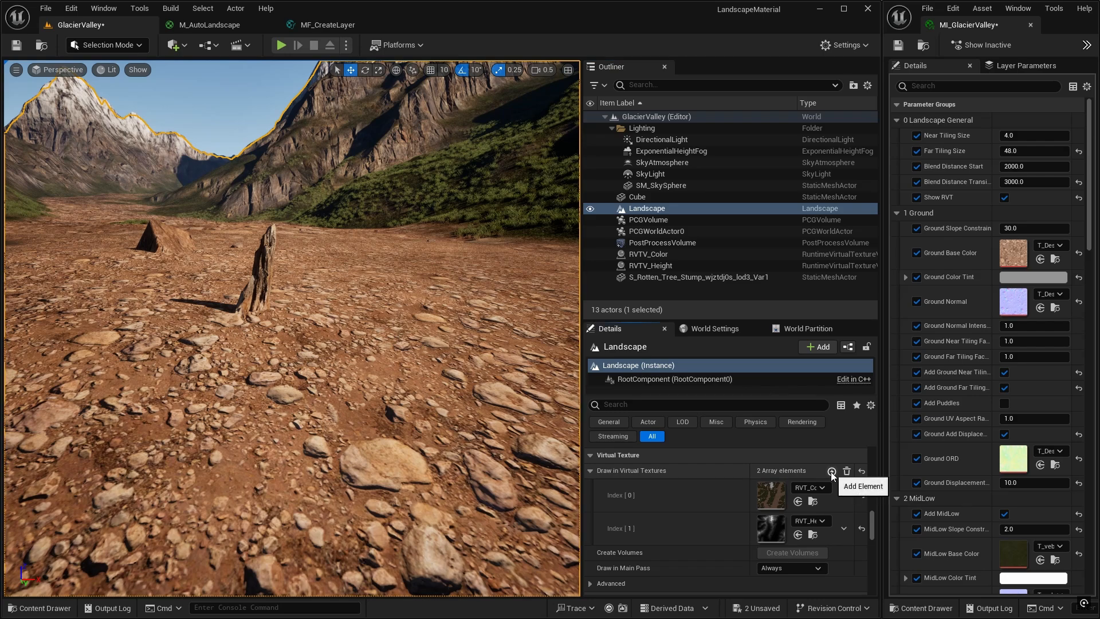
{"action": "left_click", "coordinate": [832, 471]}
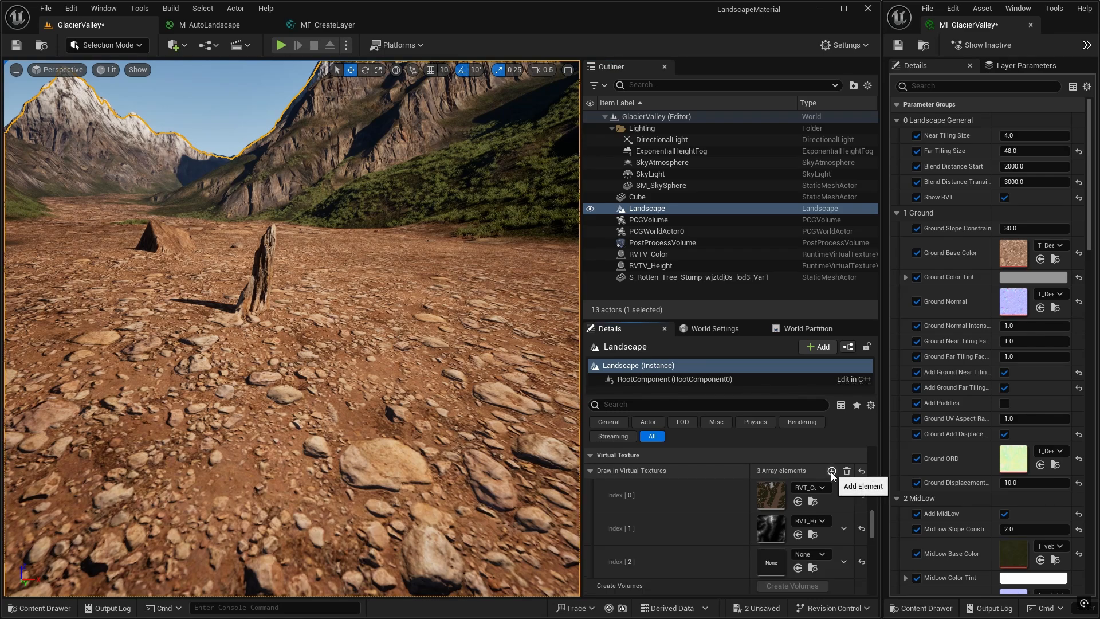
{"action": "left_click", "coordinate": [807, 555]}
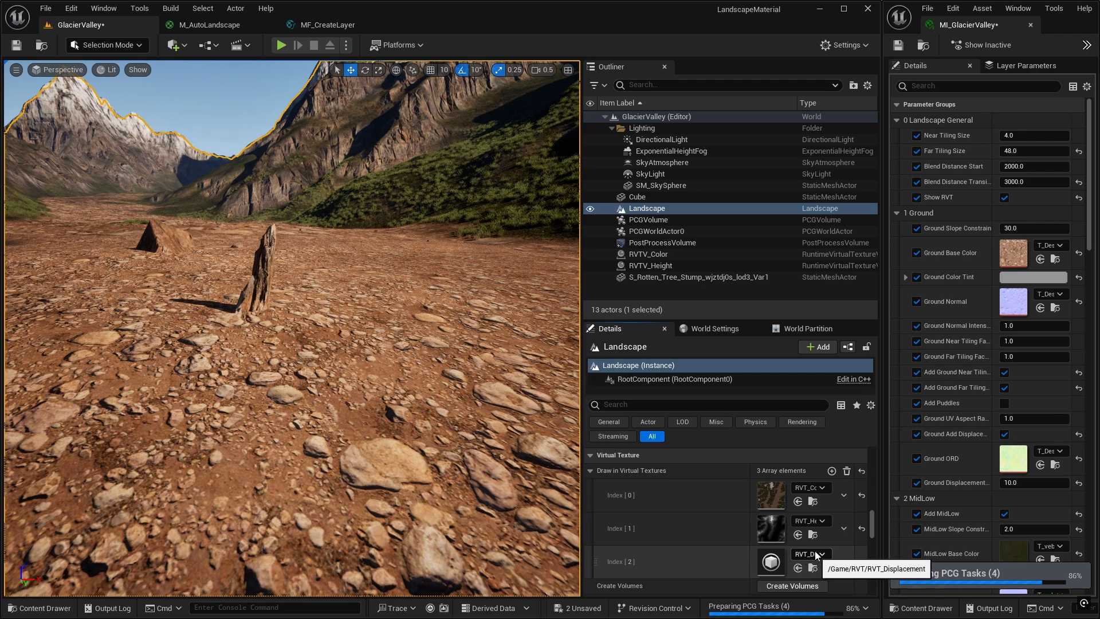
{"action": "mouse_move", "coordinate": [824, 562]}
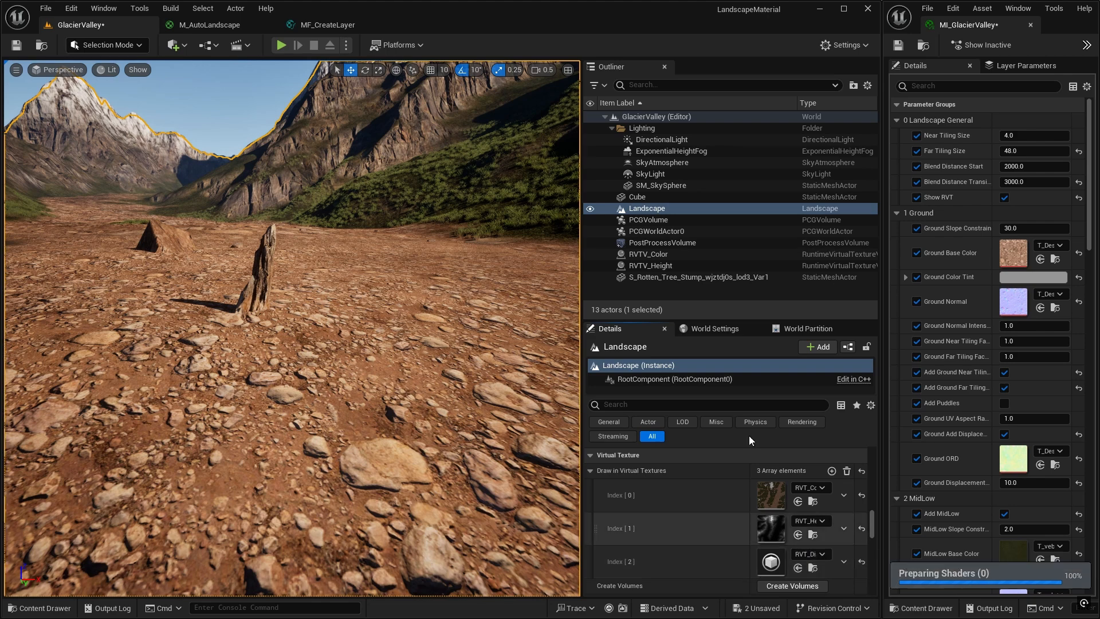
{"action": "mouse_move", "coordinate": [631, 265]}
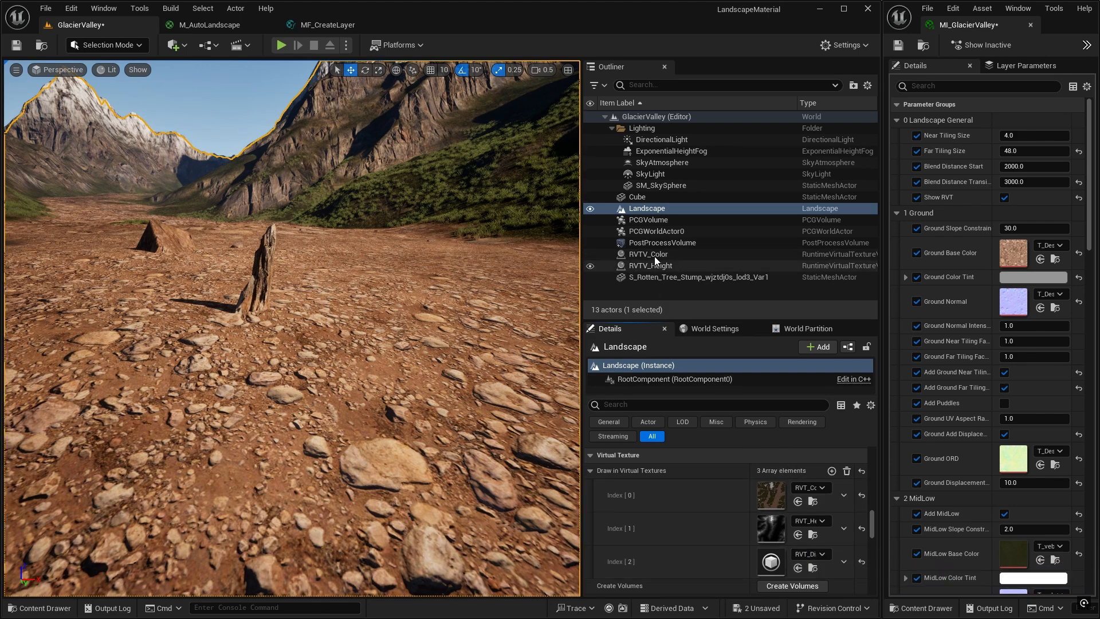
{"action": "mouse_move", "coordinate": [651, 265]}
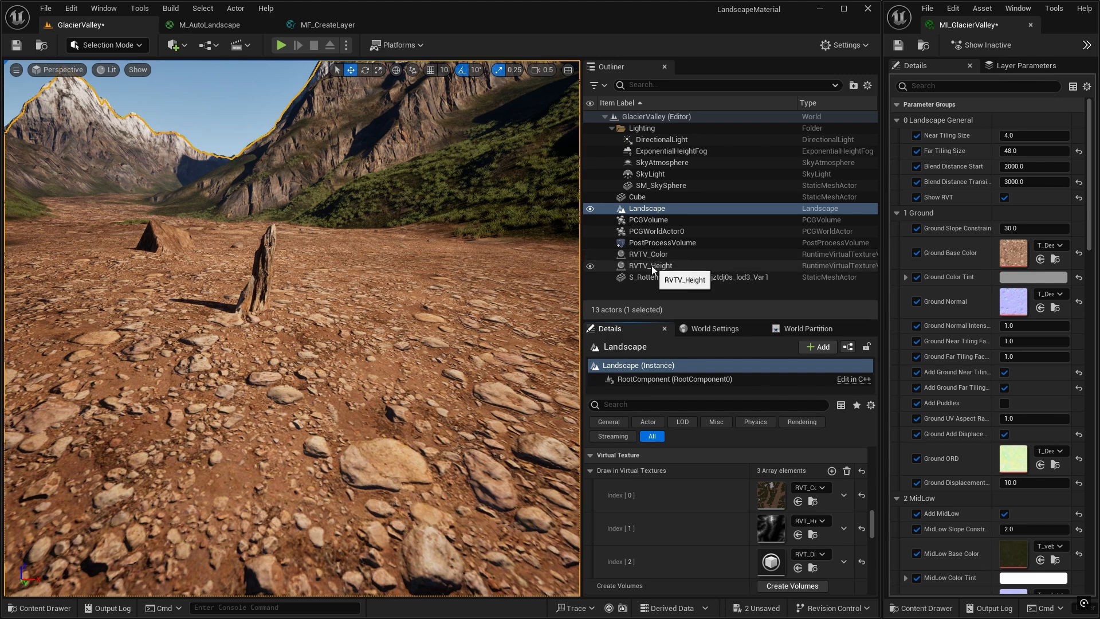
Duplicate RVTV_Height as RVTV_Displacement and assign RVT_Displacement as its virtual texture.
{"action": "left_click", "coordinate": [649, 264]}
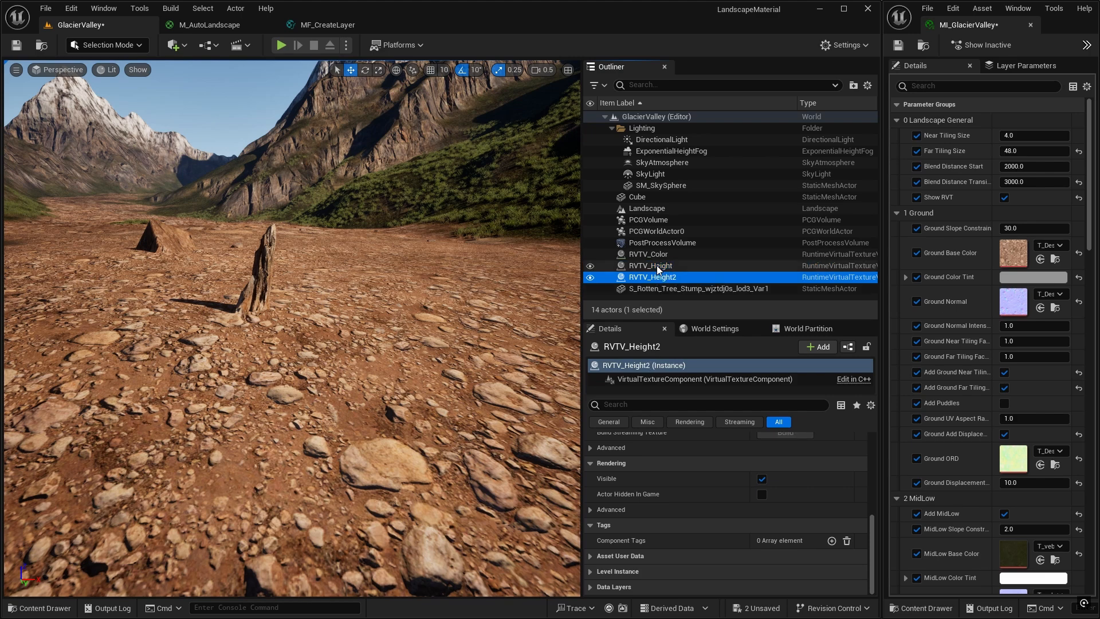
{"action": "mouse_move", "coordinate": [660, 277]}
{"action": "type", "text": "Displacemen"}
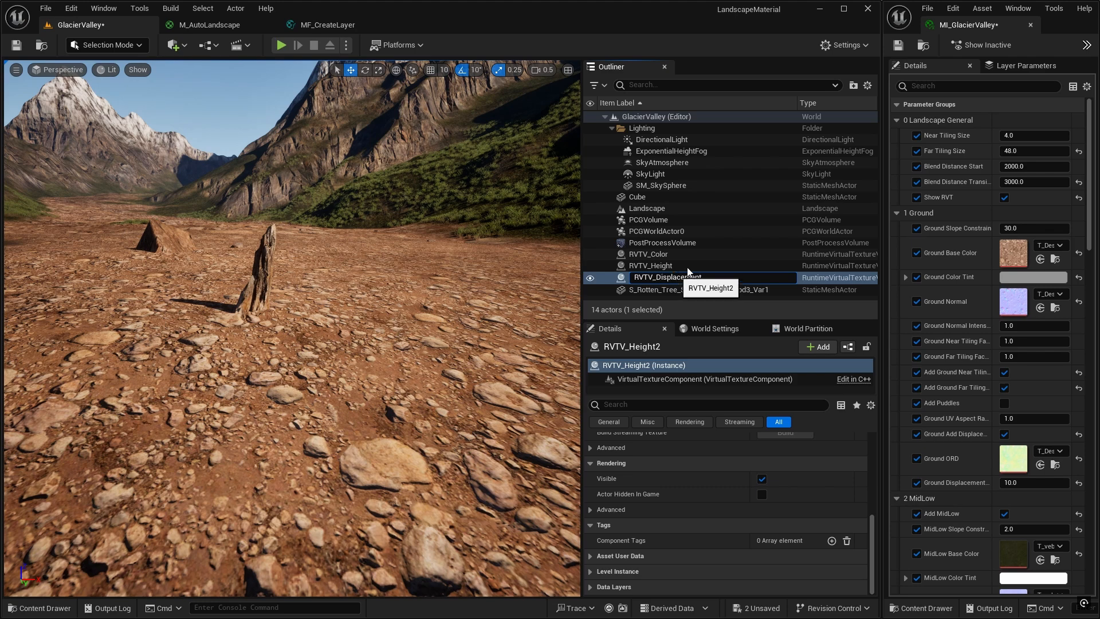
{"action": "left_click", "coordinate": [661, 265]}
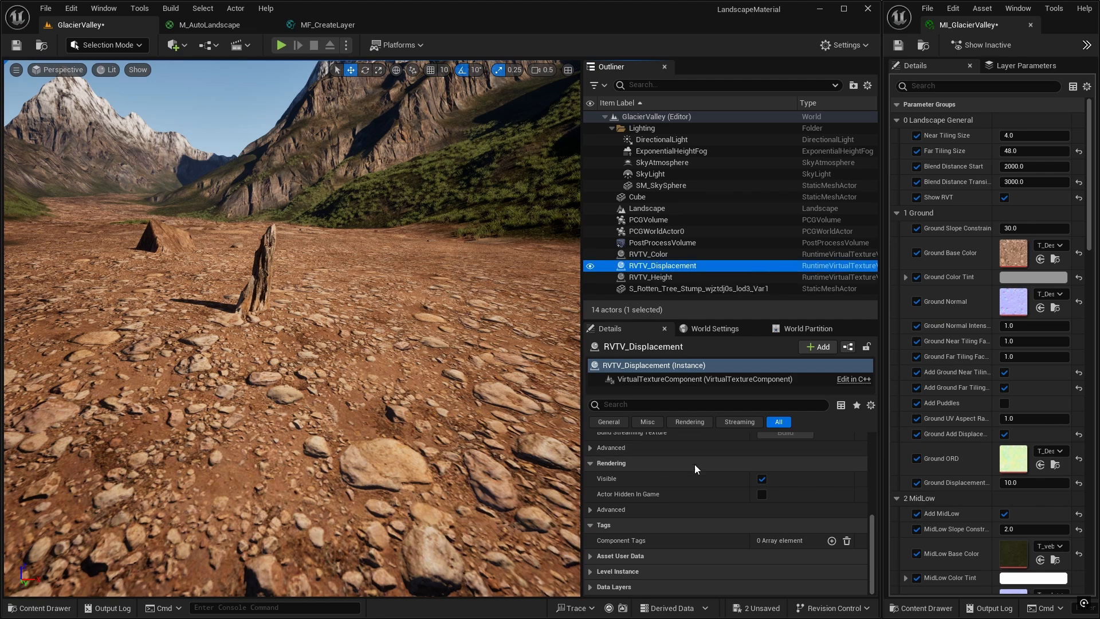
{"action": "scroll", "scroll_direction": "up", "scroll_amount": 3}
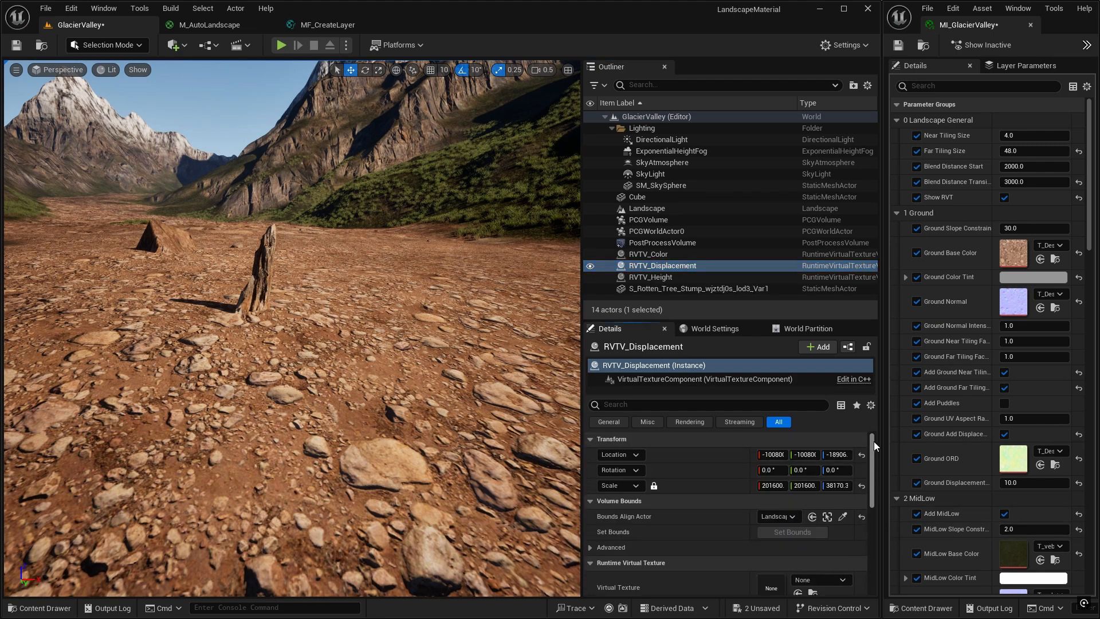
{"action": "scroll", "scroll_direction": "down", "scroll_amount": 3}
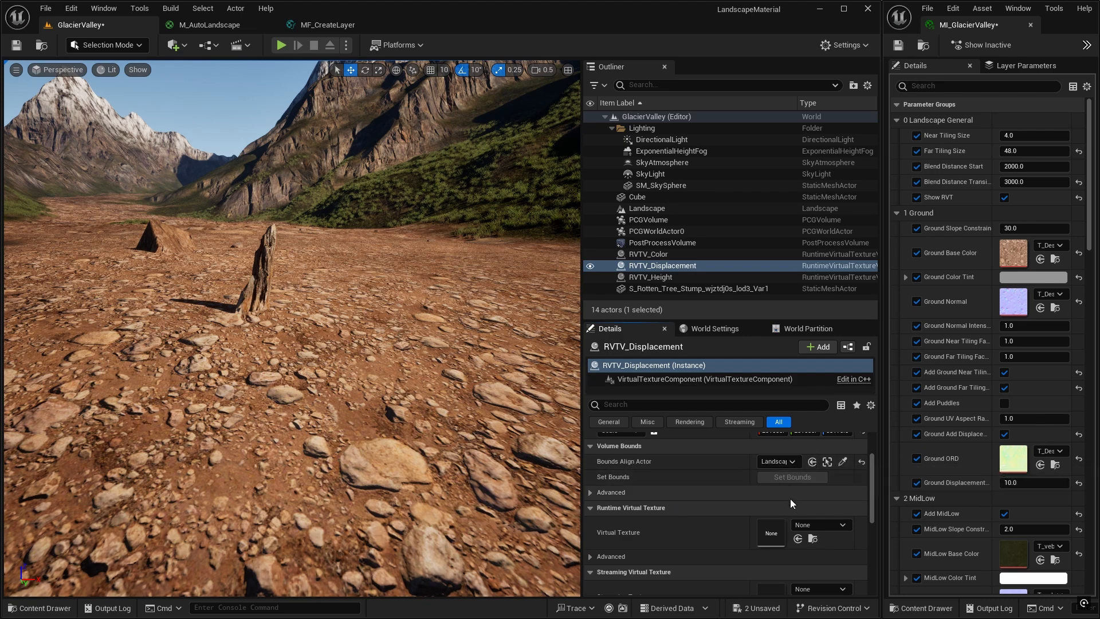
{"action": "mouse_move", "coordinate": [703, 526]}
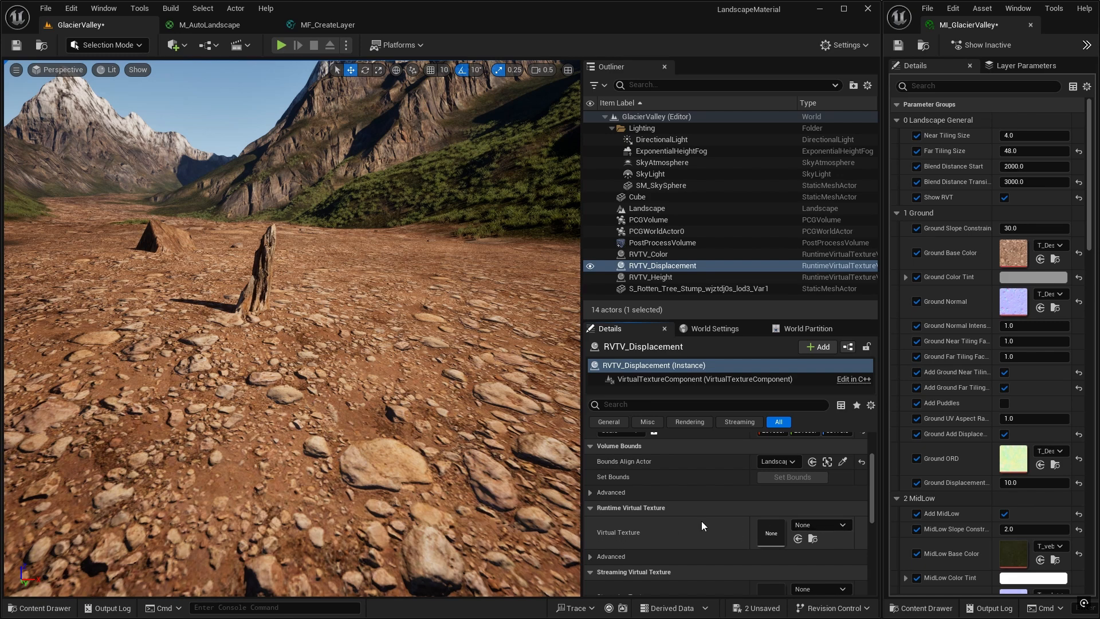
{"action": "left_click", "coordinate": [842, 525]}
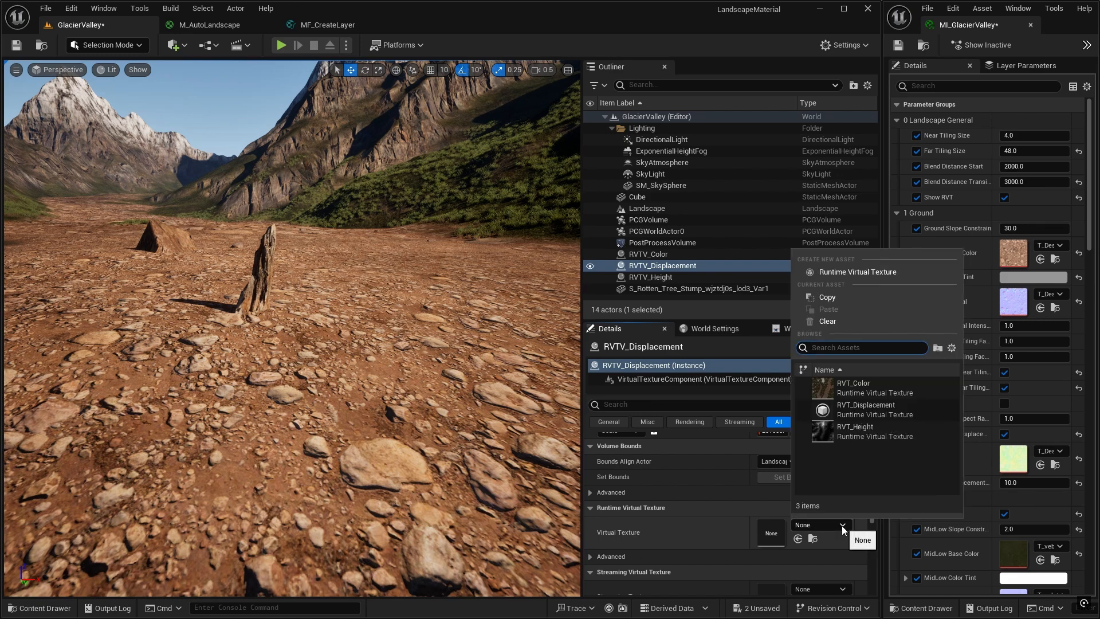
{"action": "left_click", "coordinate": [866, 409]}
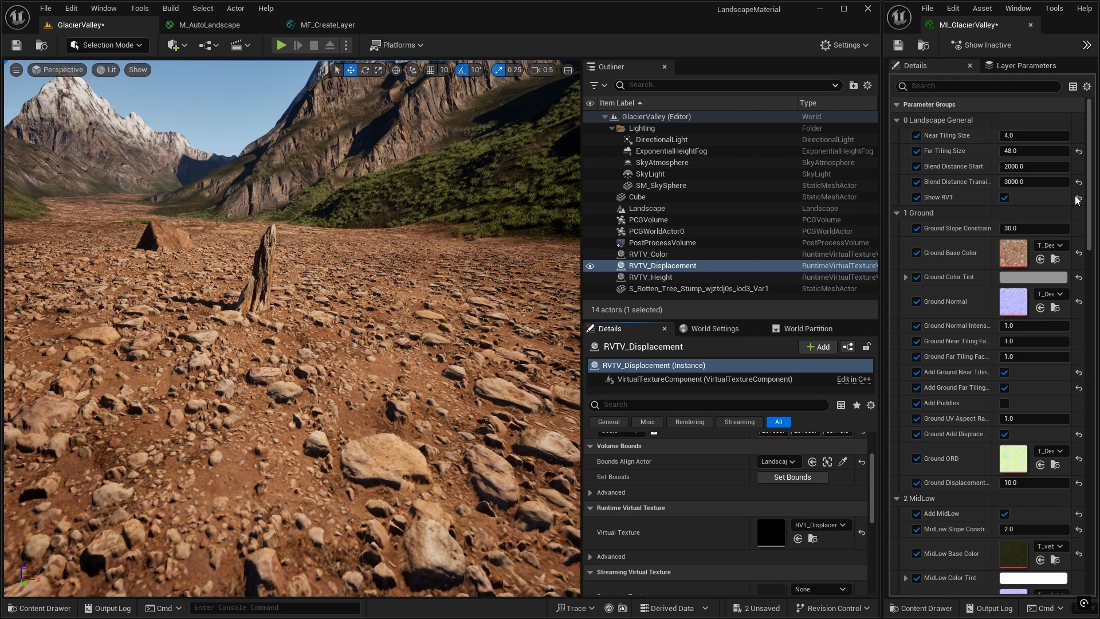
{"action": "mouse_move", "coordinate": [435, 316]}
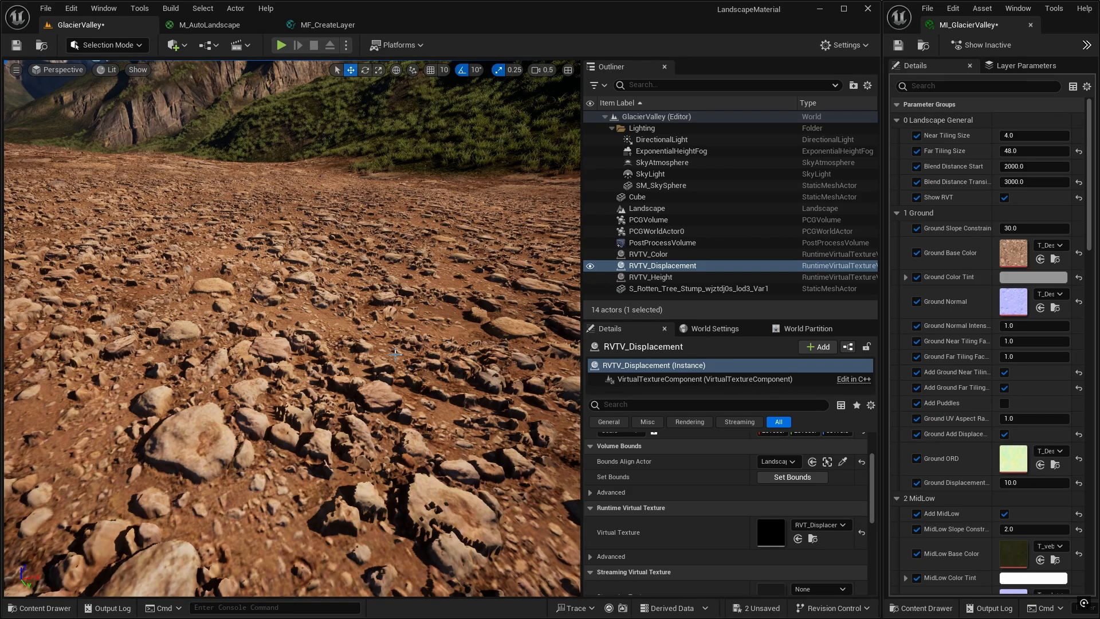
{"action": "left_click", "coordinate": [280, 45]}
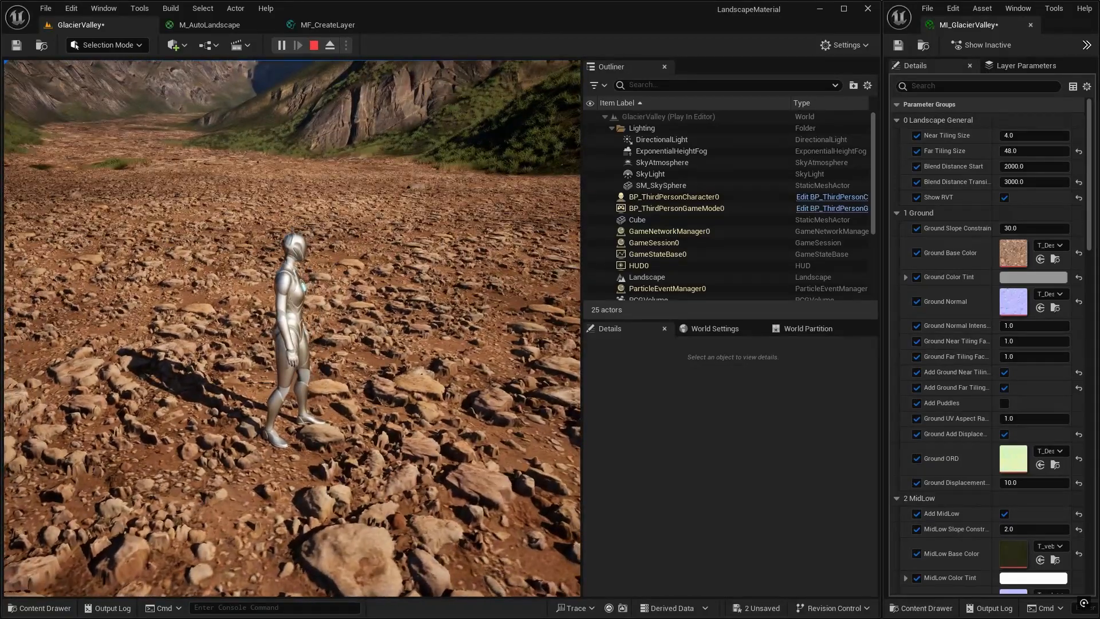
{"action": "left_click", "coordinate": [329, 45]}
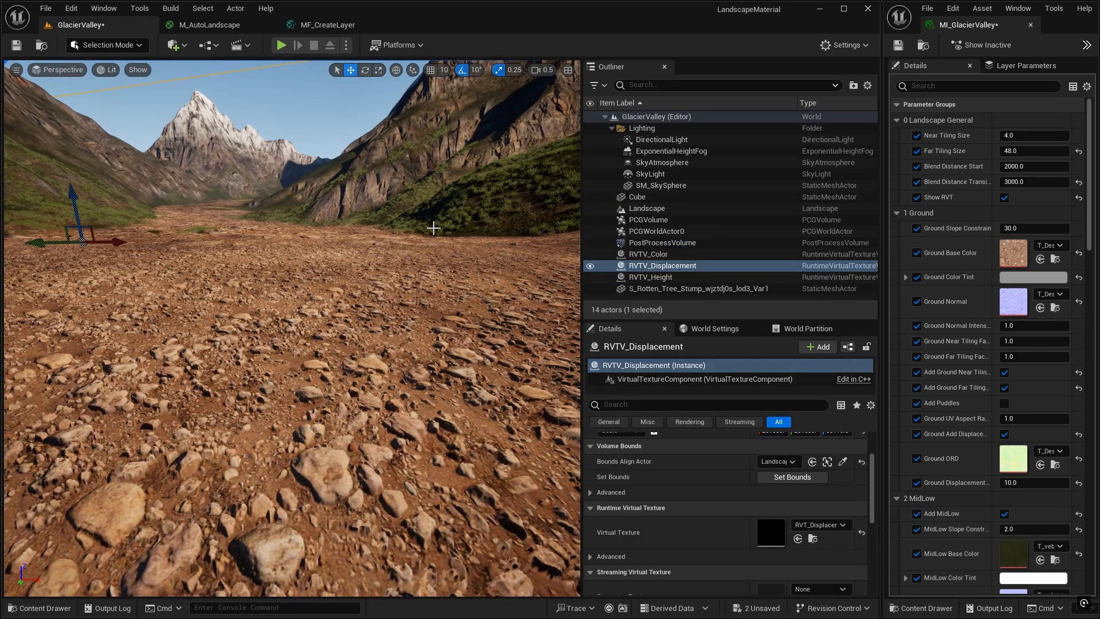
Raise RVT_Displacement's virtual texture size to 12 (4096), totalling 1 MiTexels.
{"action": "left_click", "coordinate": [40, 607]}
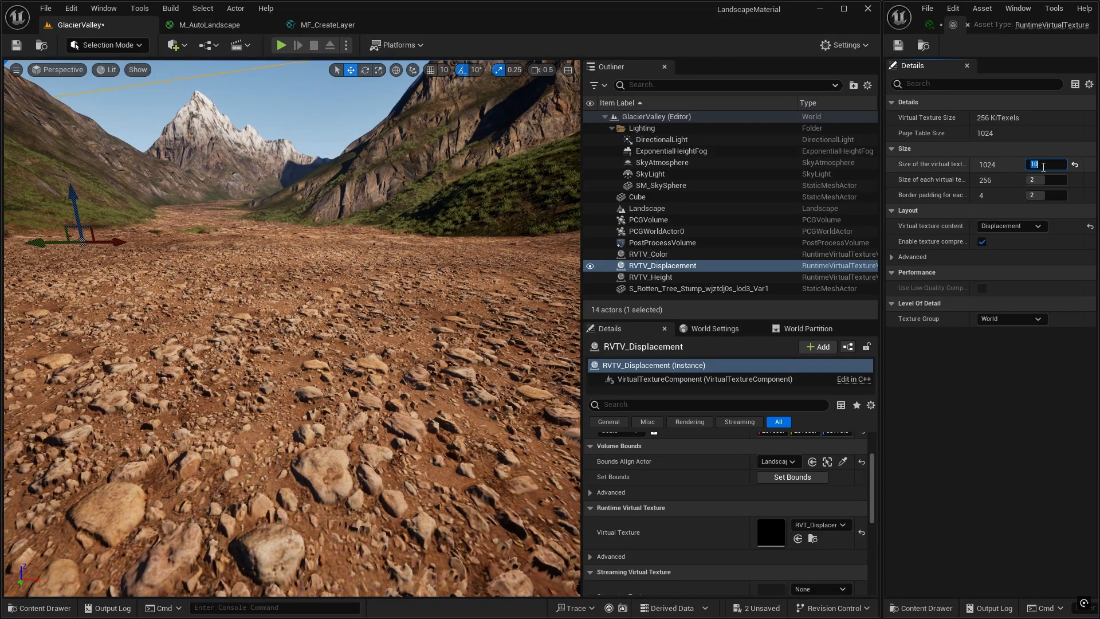
{"action": "type", "text": "12"}
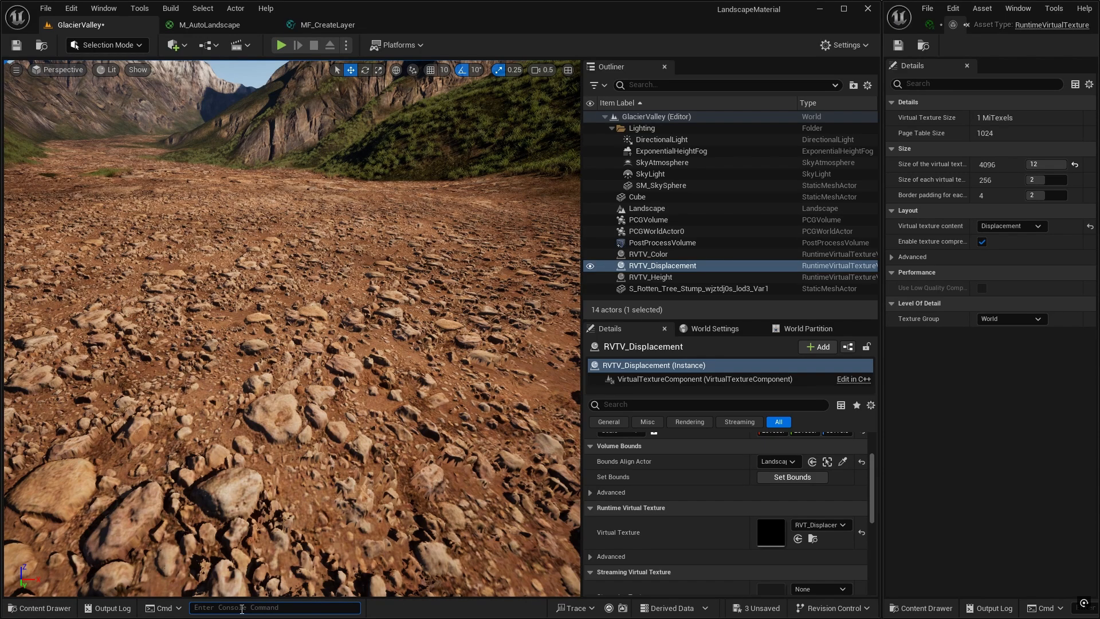
Run r.VT.Residency.Show to display the virtual texture residency overlay.
{"action": "type", "text": "residen"}
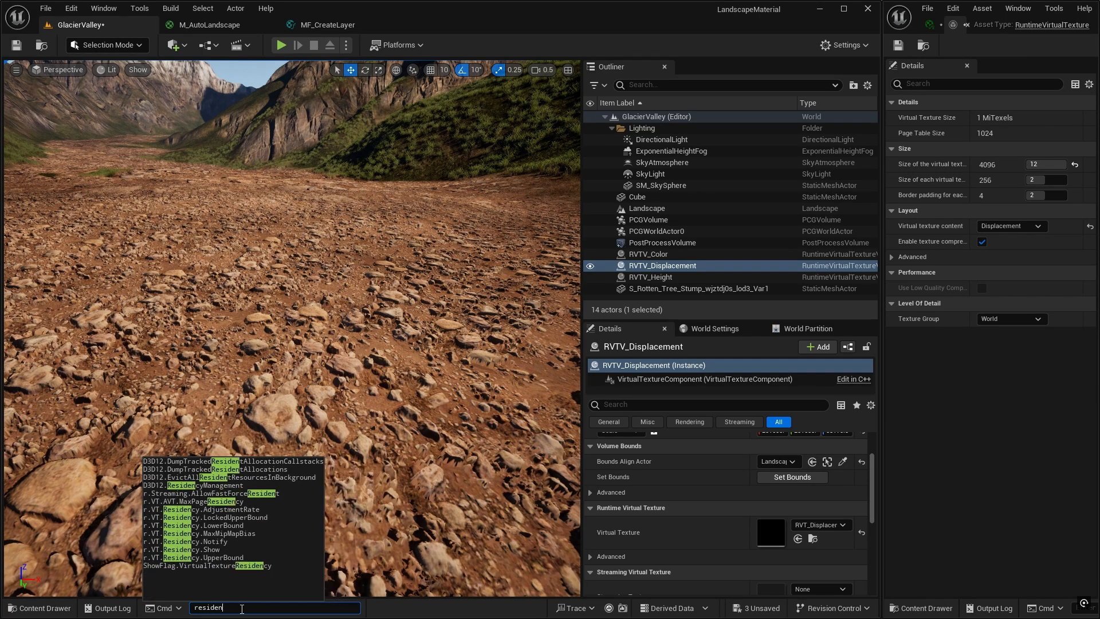
{"action": "type", "text": "cy"}
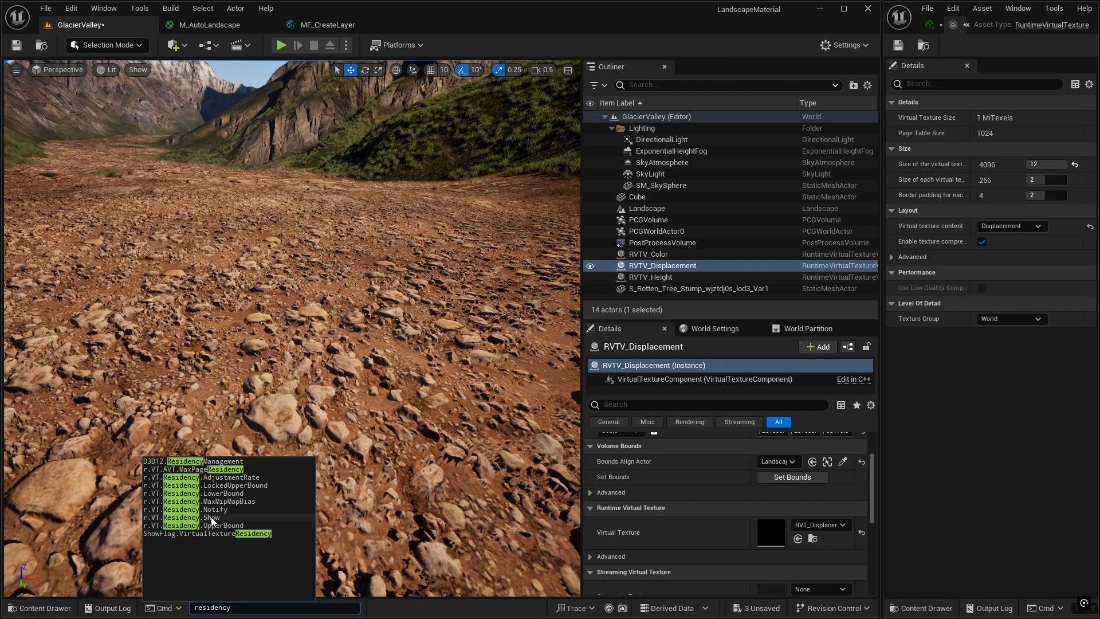
{"action": "left_click", "coordinate": [211, 517]}
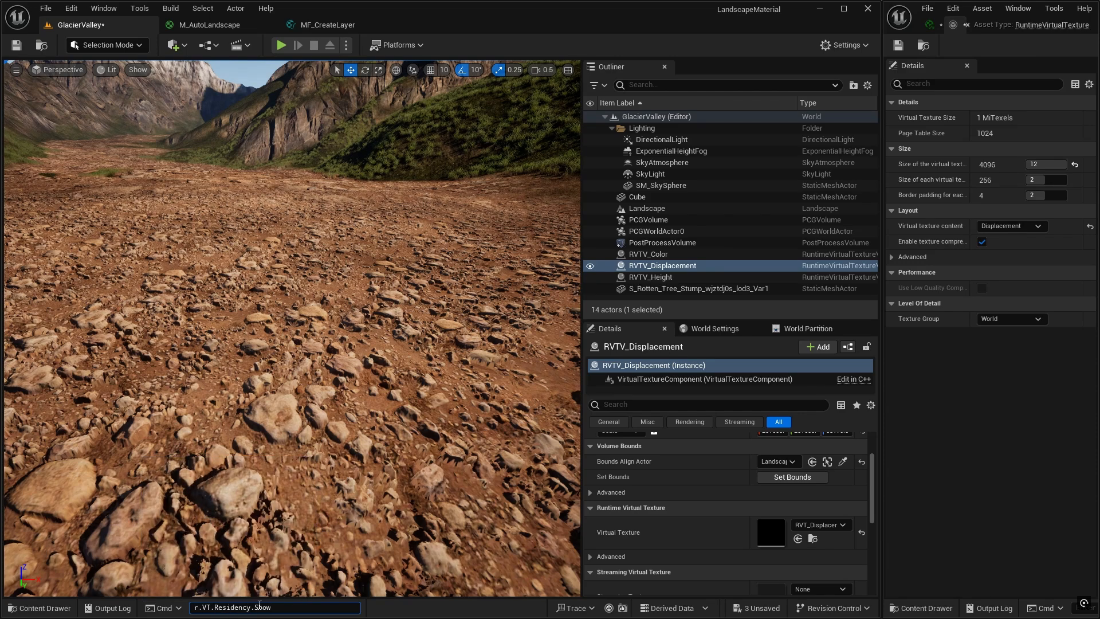
{"action": "key", "text": "Return"}
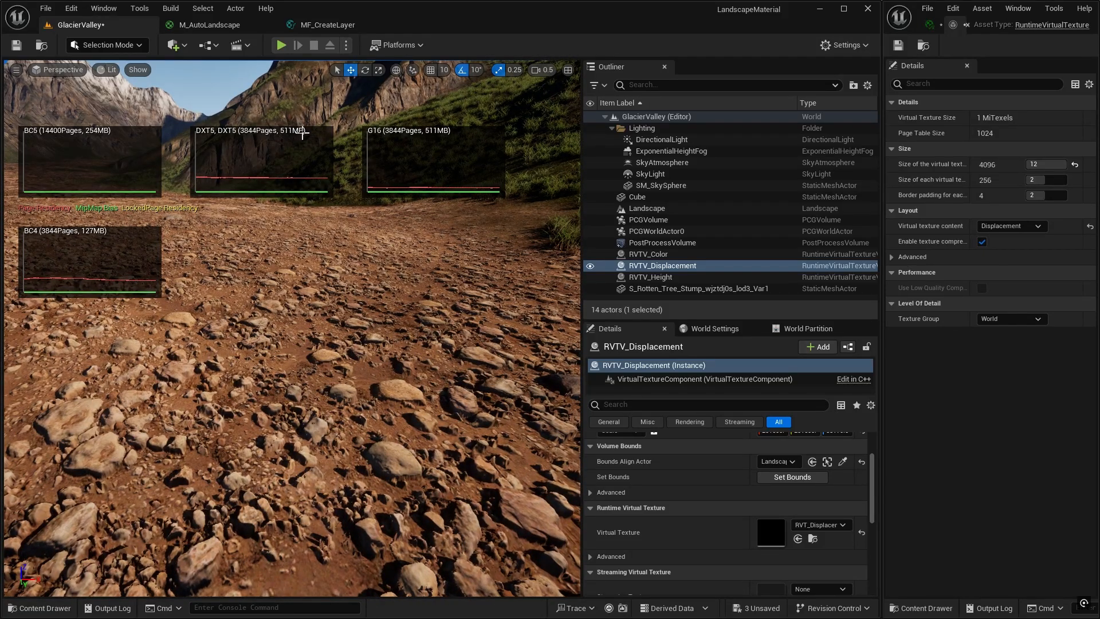
{"action": "mouse_move", "coordinate": [211, 153]}
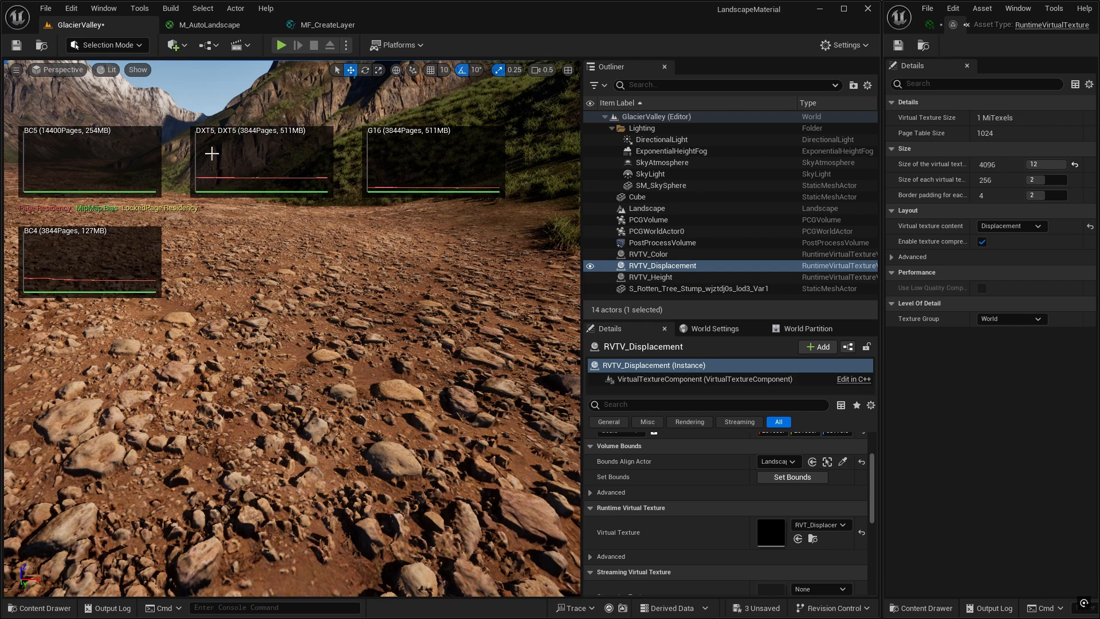